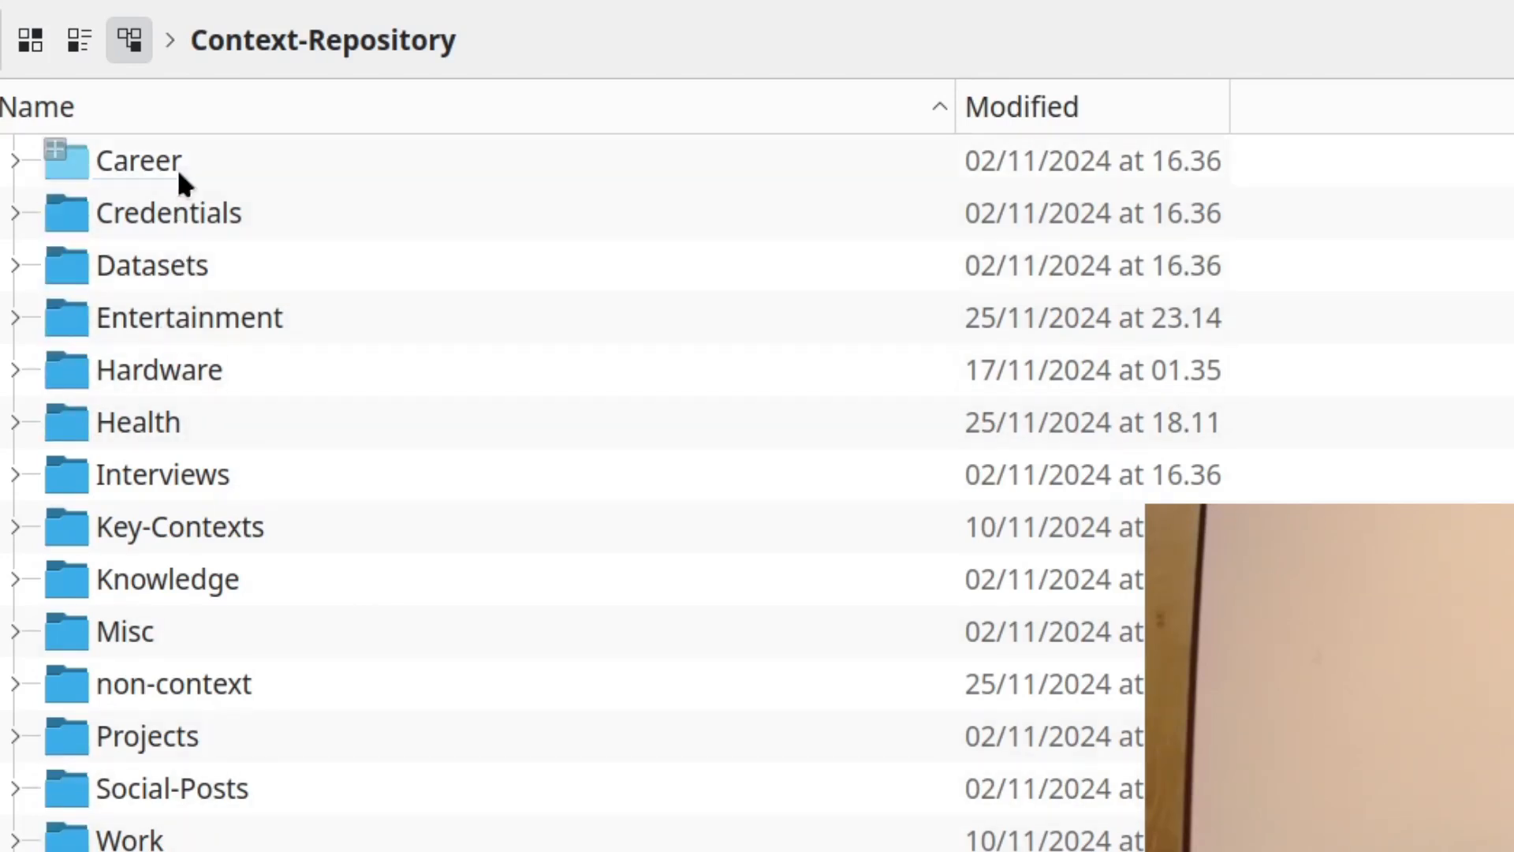
- Browse the Context-Repository folder in Dolphin and locate desktop_specs.md
double_click(139, 159)
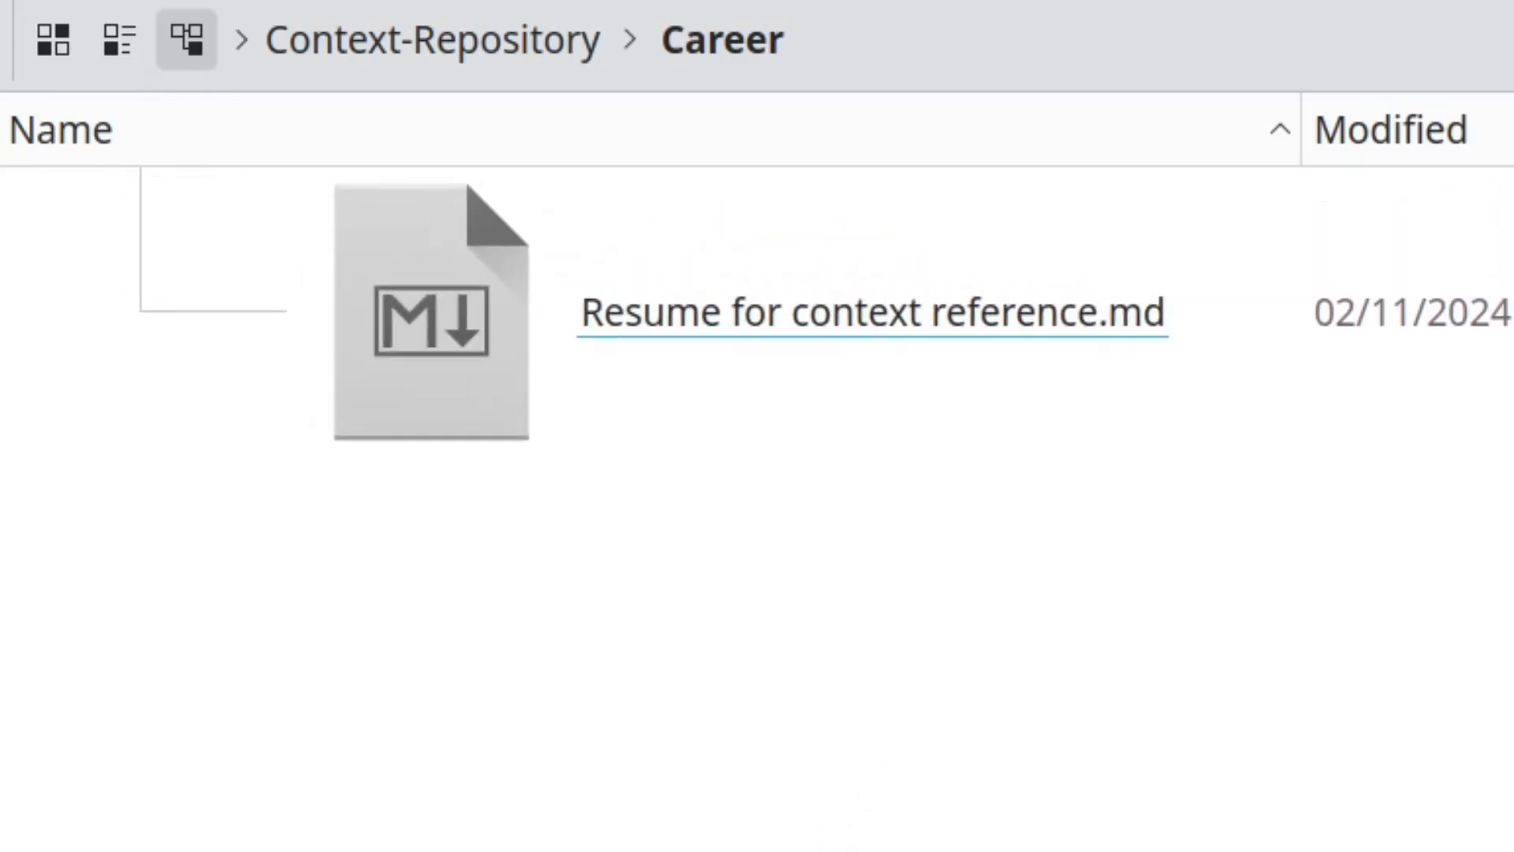
mouse_move(502, 53)
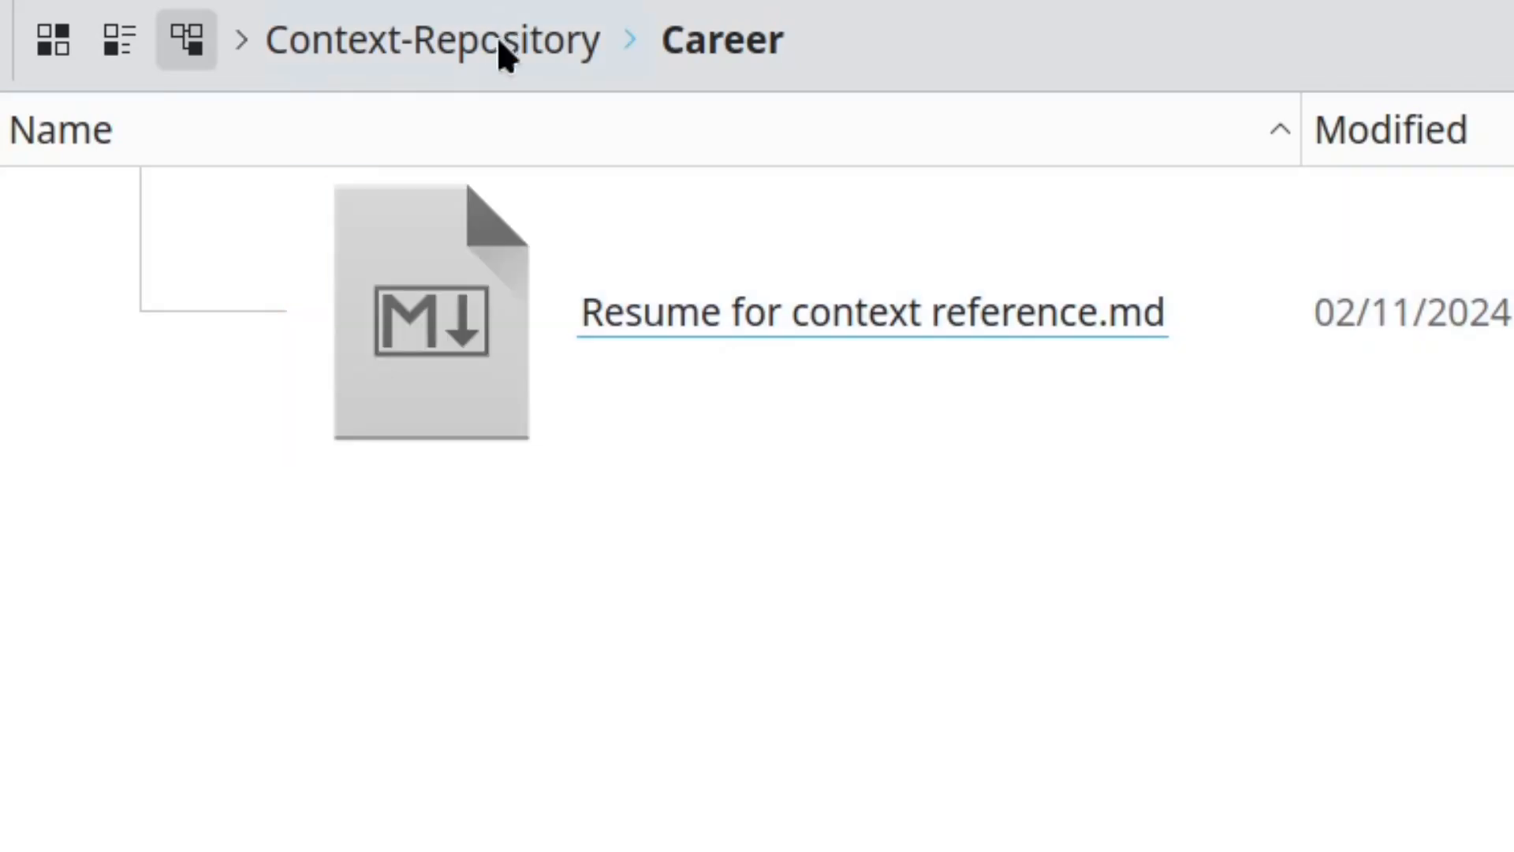
left_click(432, 41)
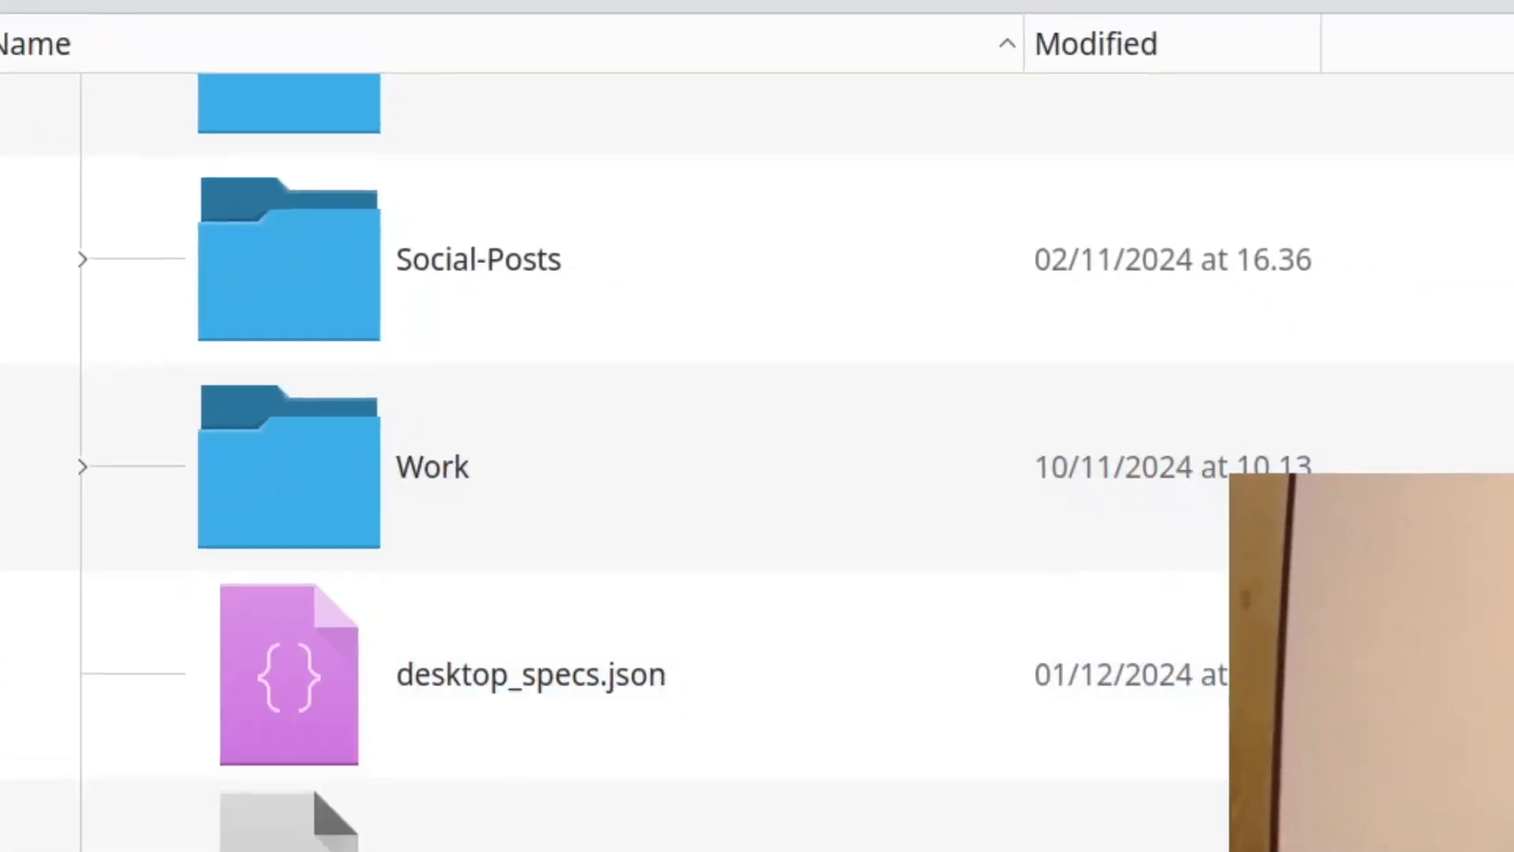
scroll("down", 3)
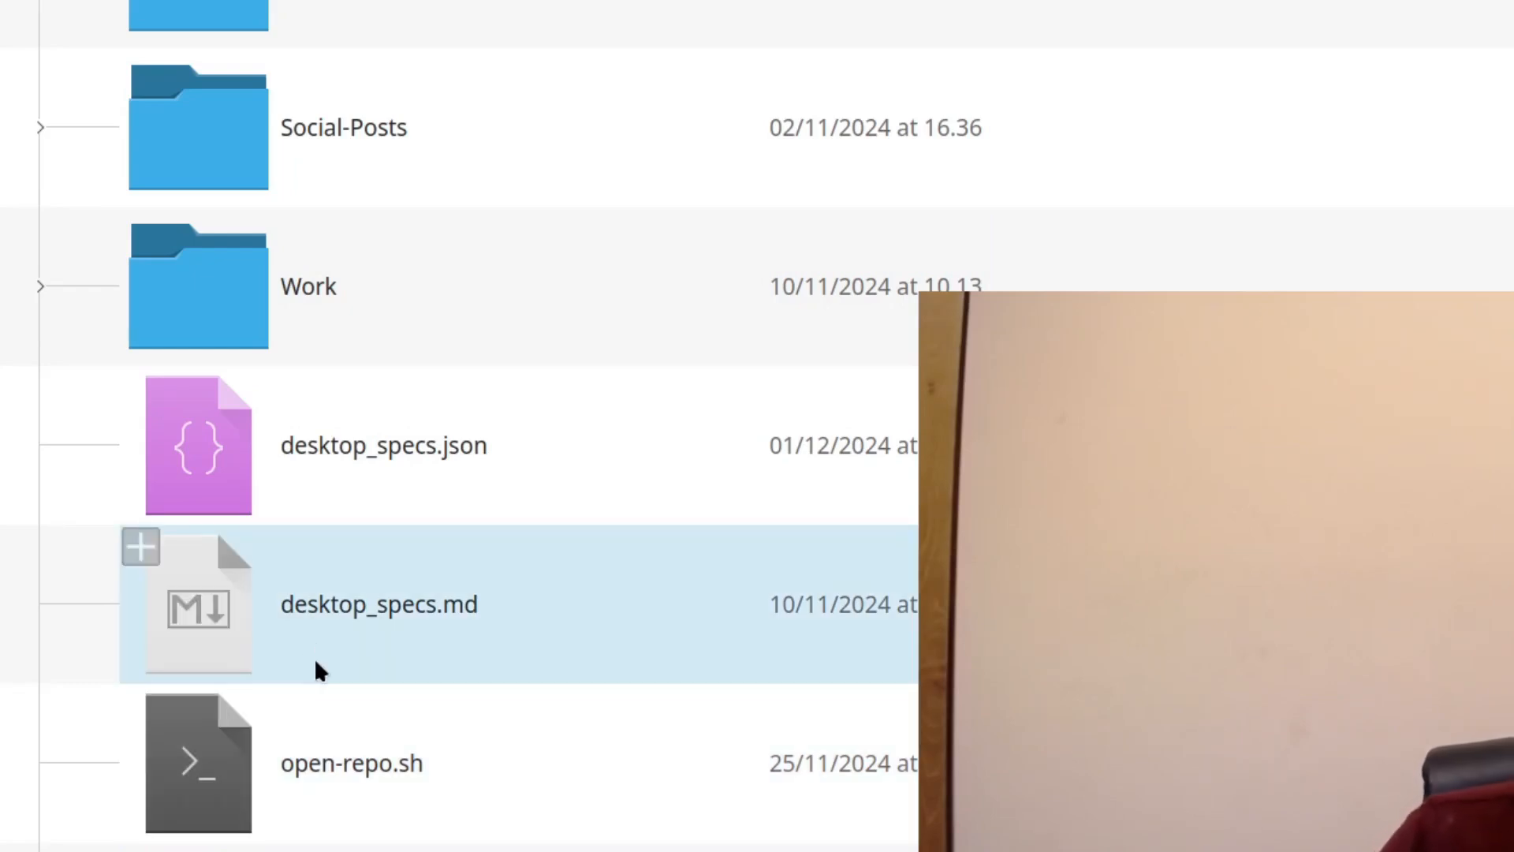
mouse_move(396, 677)
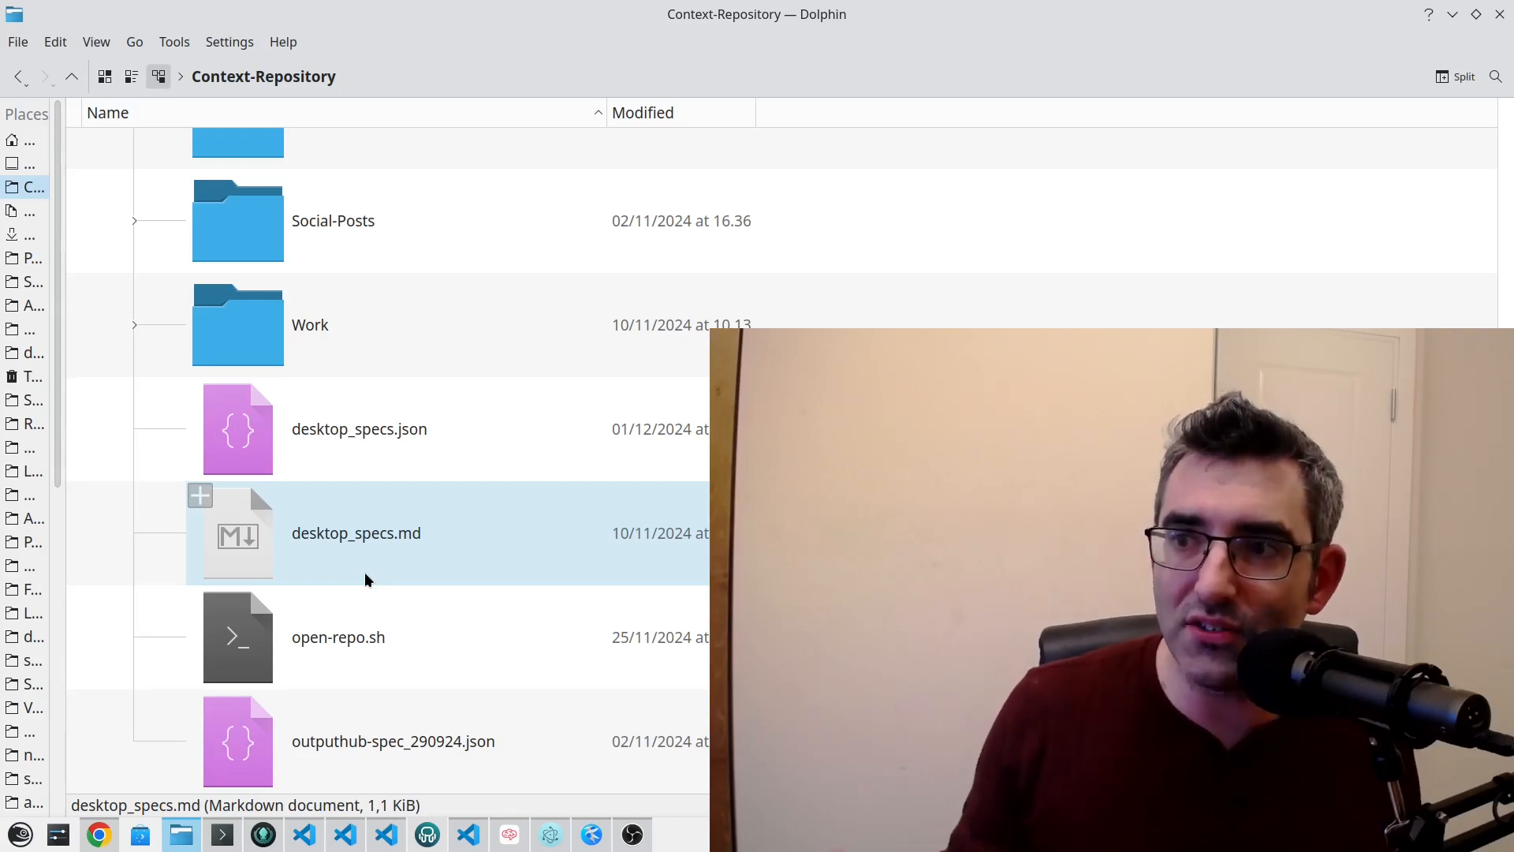
left_click(360, 429)
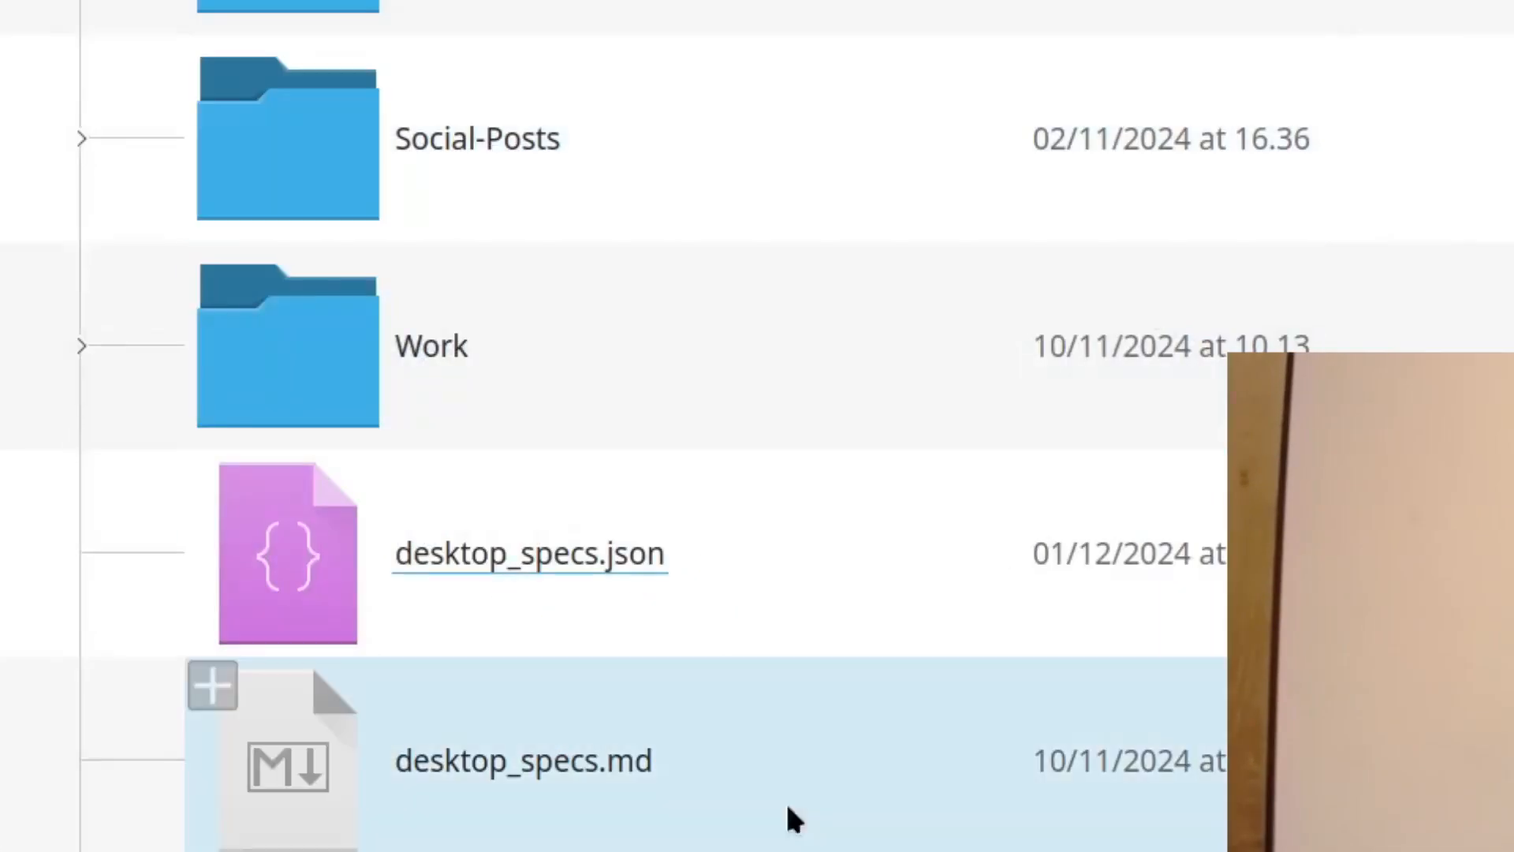
mouse_move(584, 768)
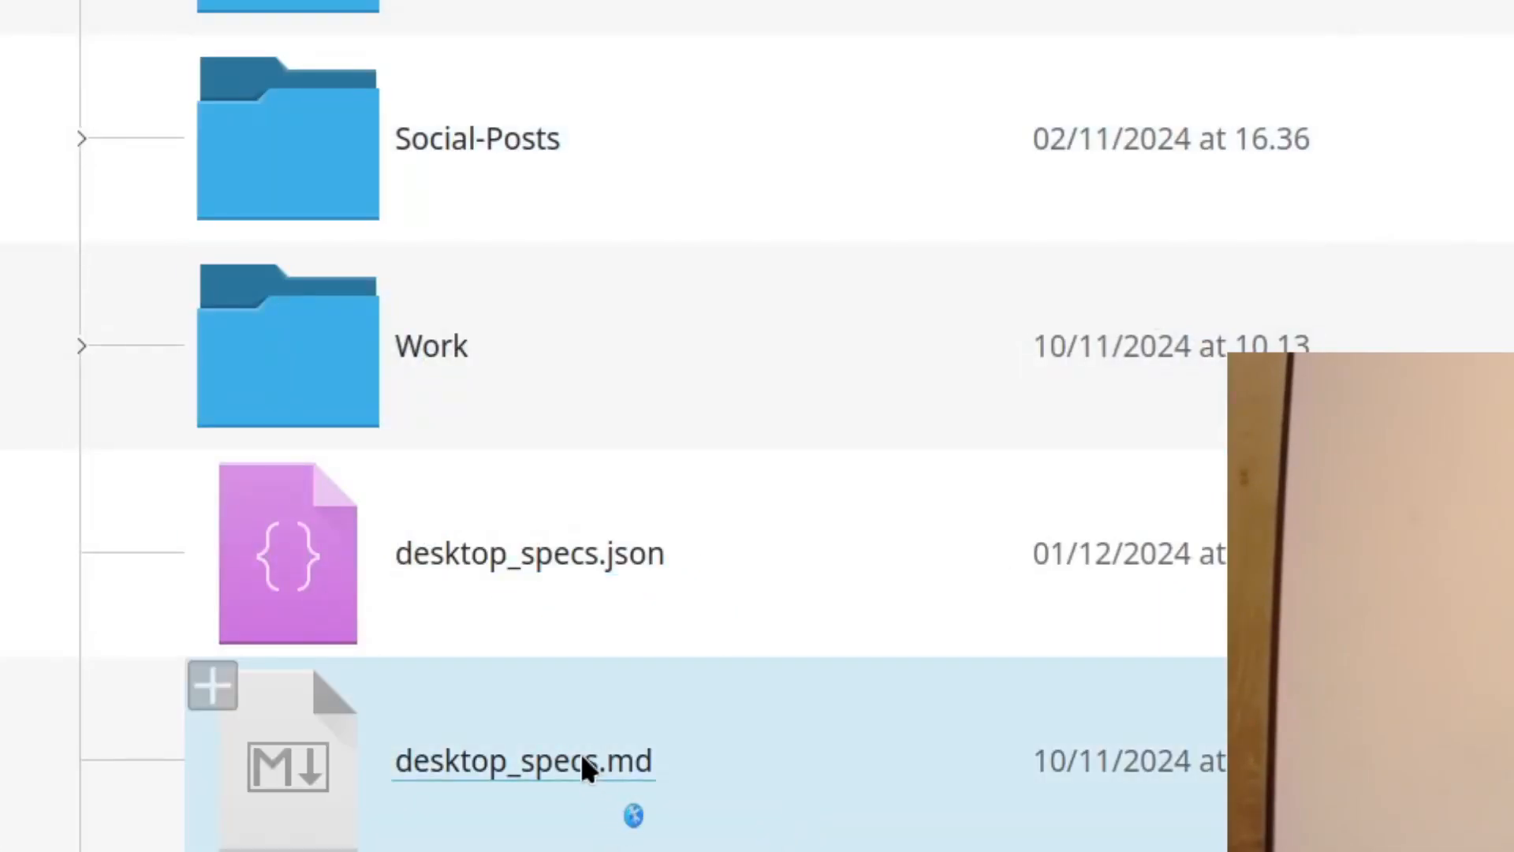
- View desktop_specs.md in Kate, reviewing the hardware spec table and OS section
double_click(523, 761)
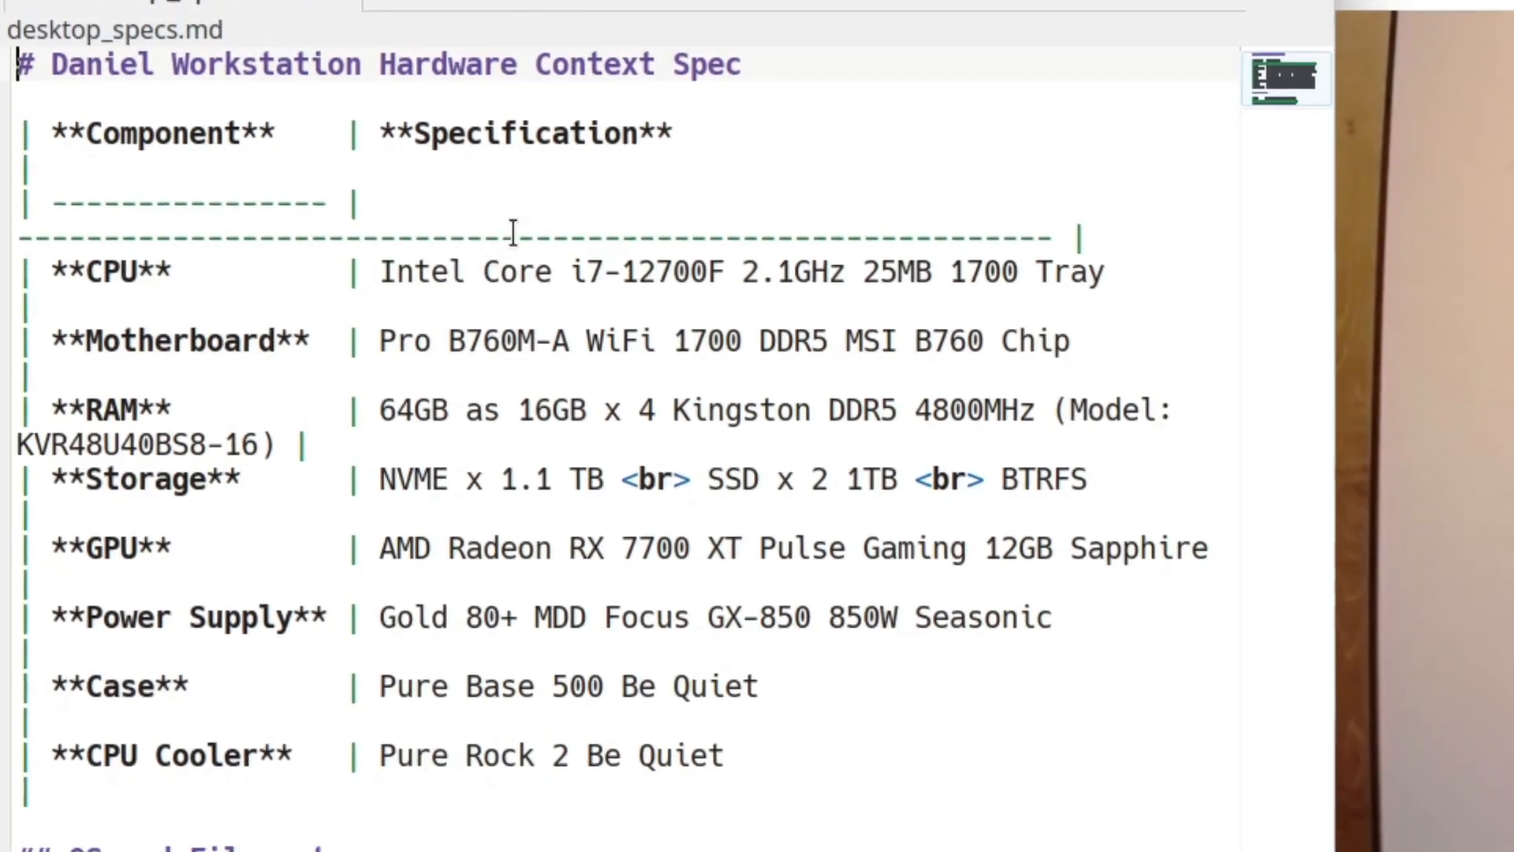
scroll("down", 3)
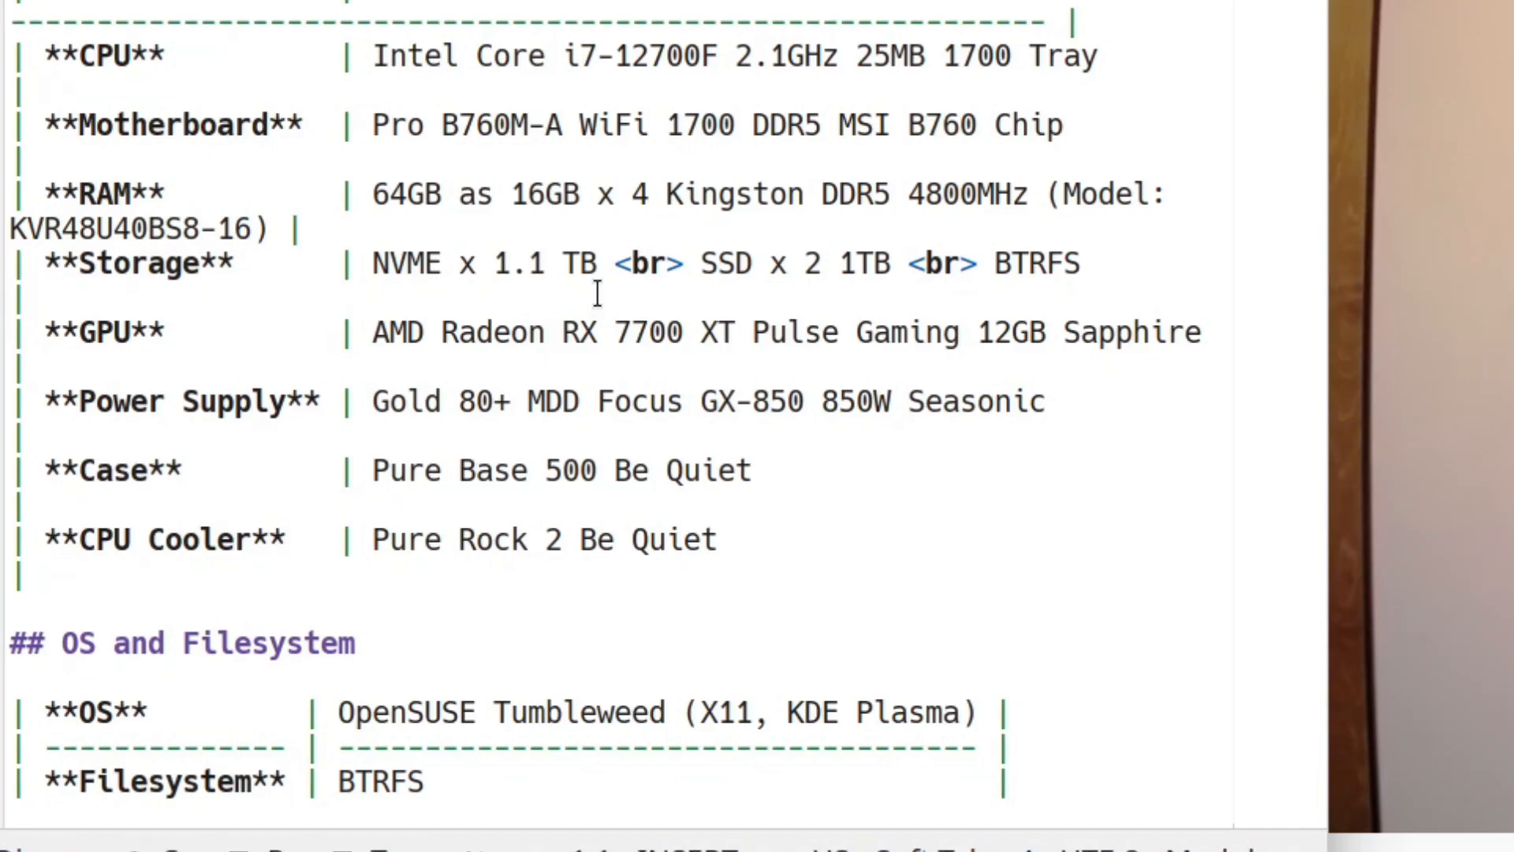
mouse_move(519, 319)
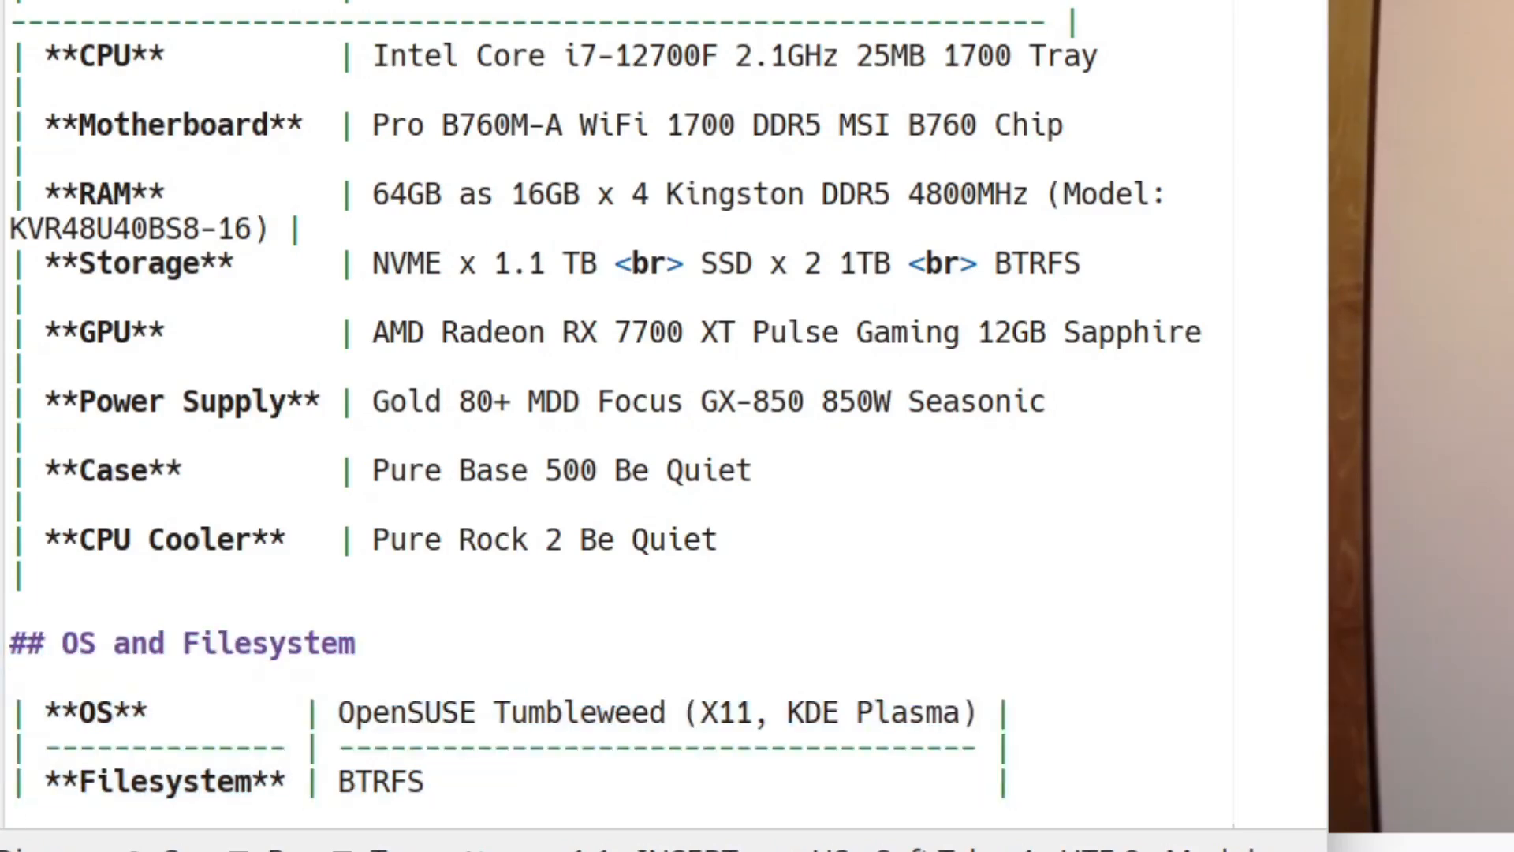
mouse_move(940, 470)
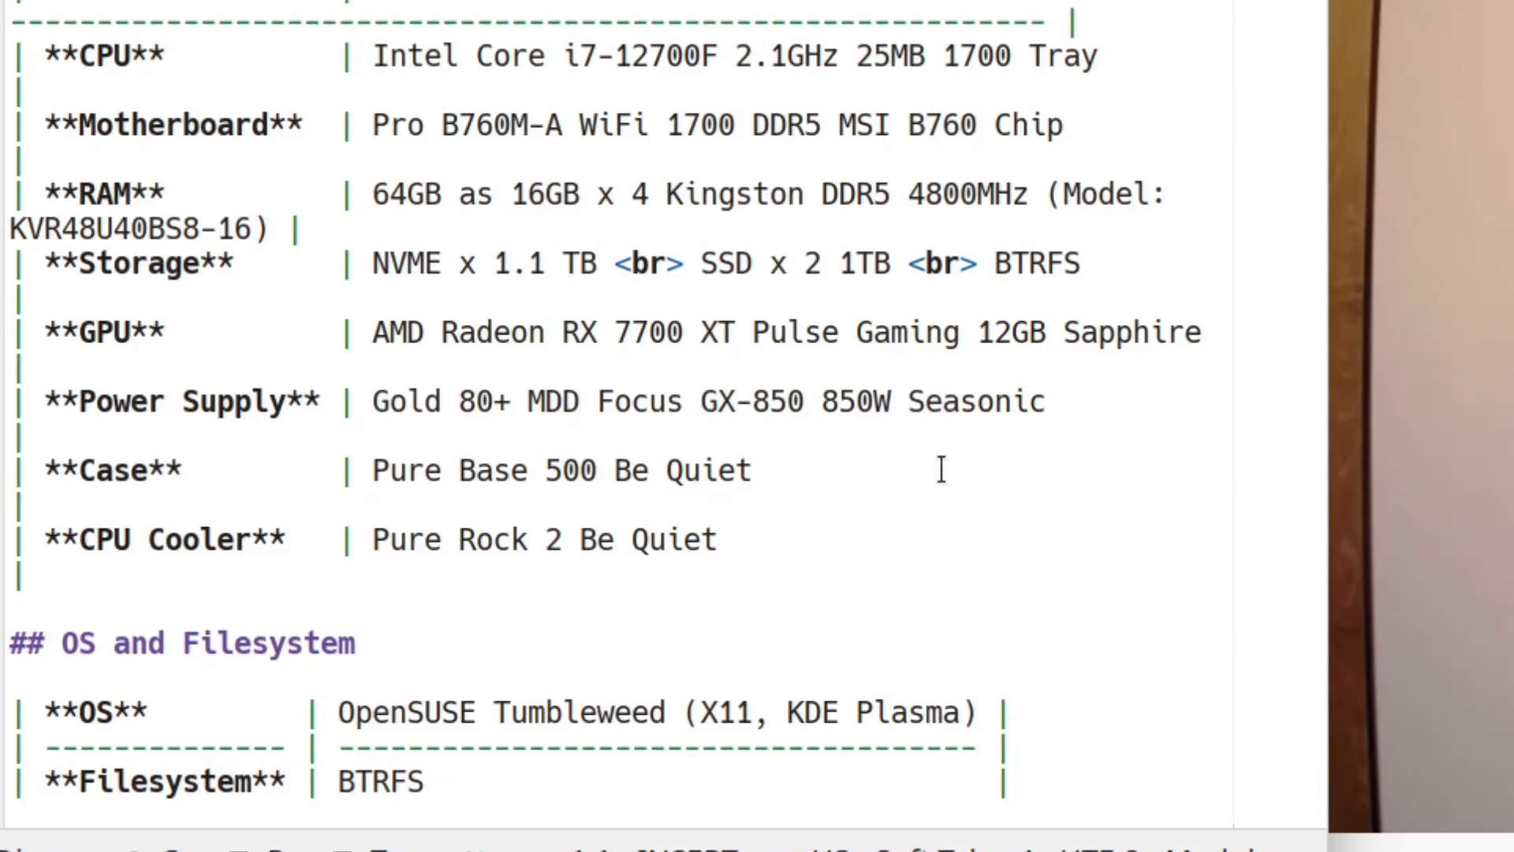
mouse_move(937, 412)
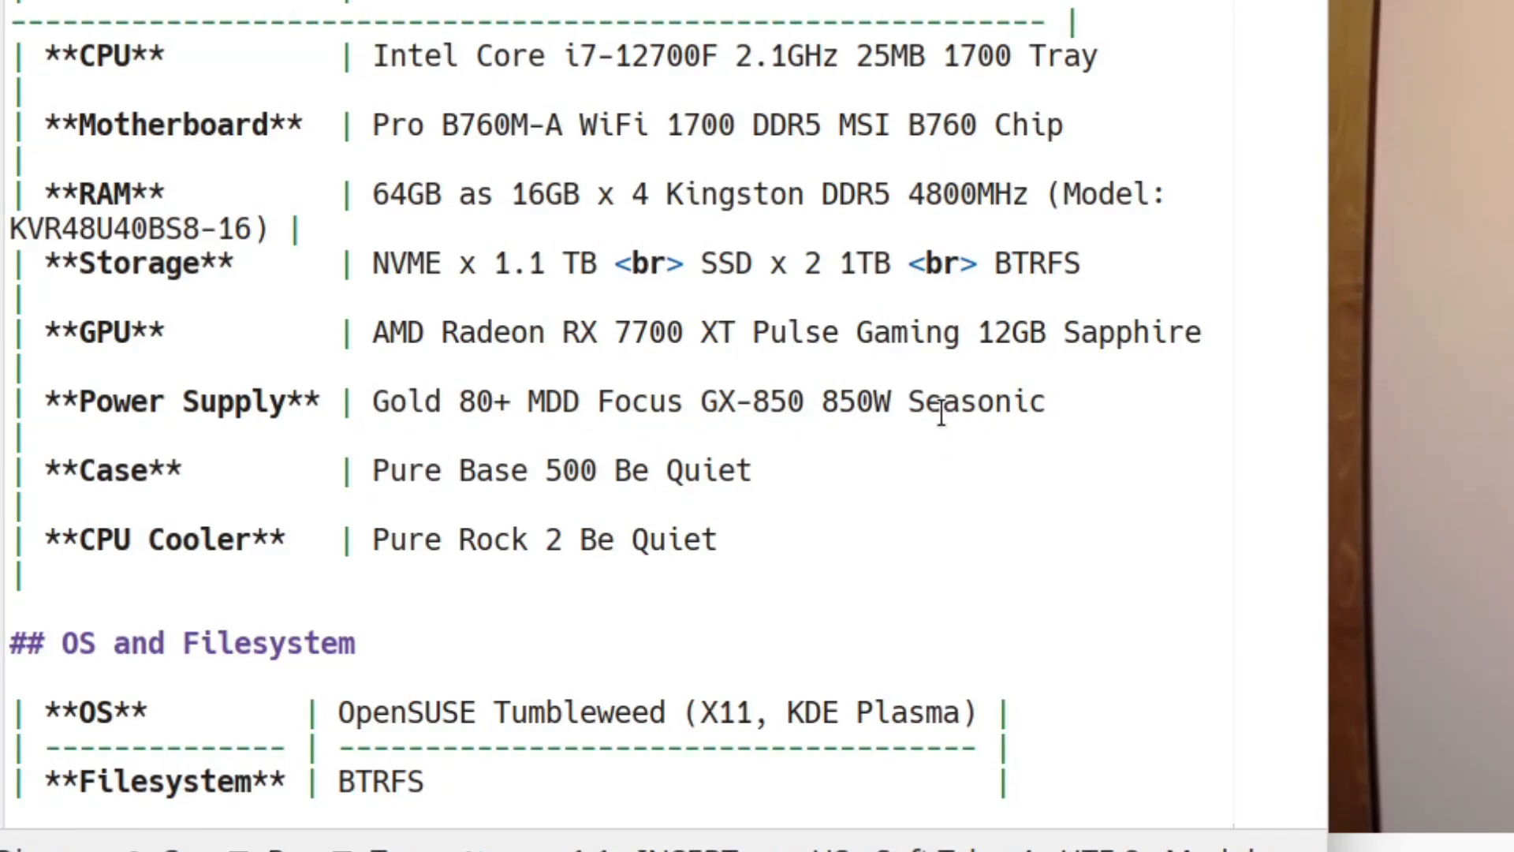
scroll("up", 3)
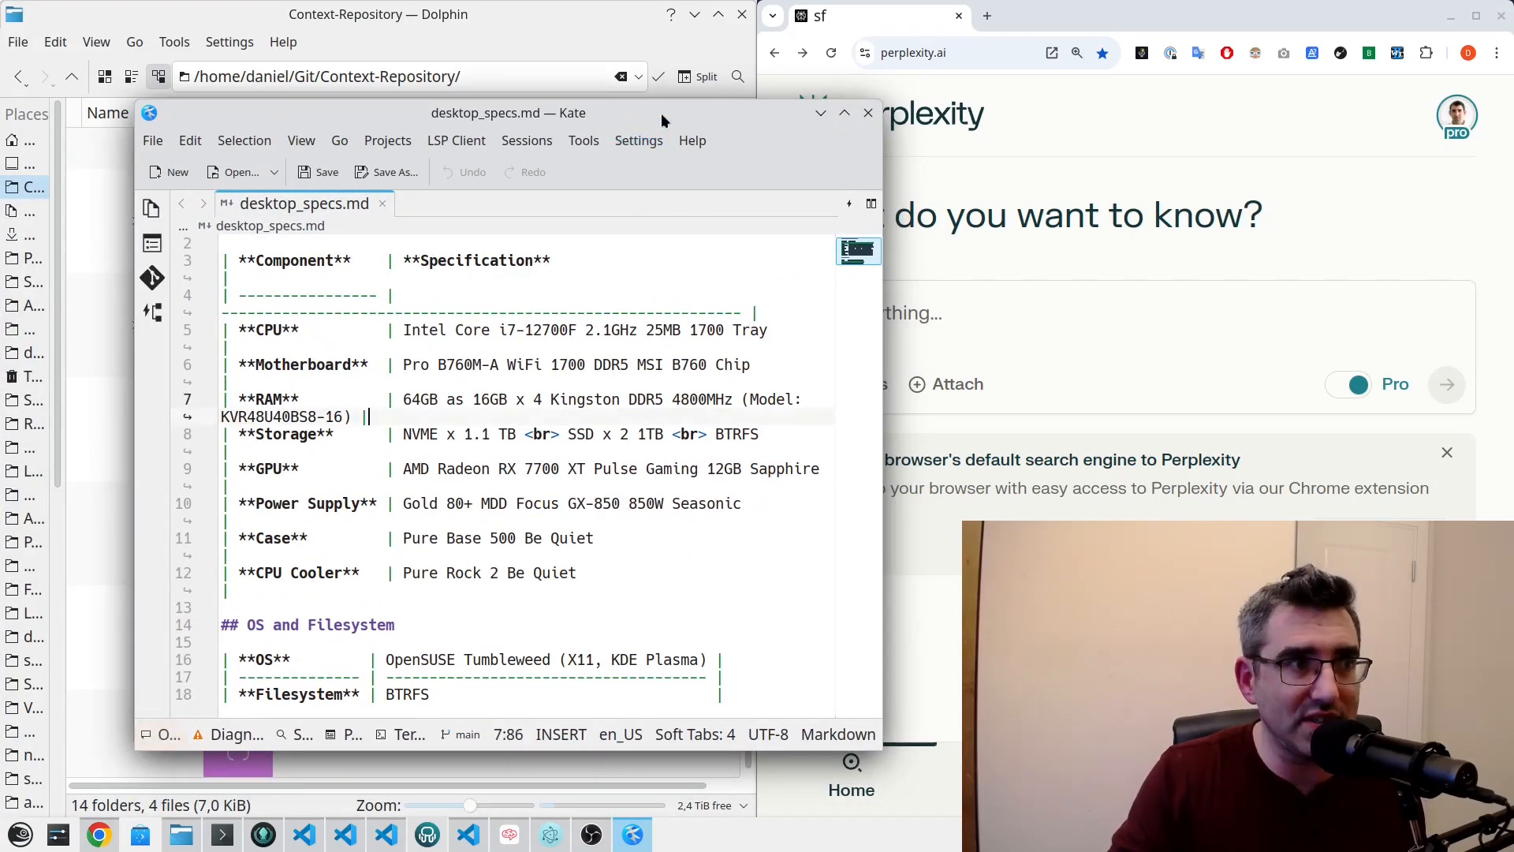
- Write the question: a great code generation LLM for Python that runs comfortably on my hardware
left_click(866, 112)
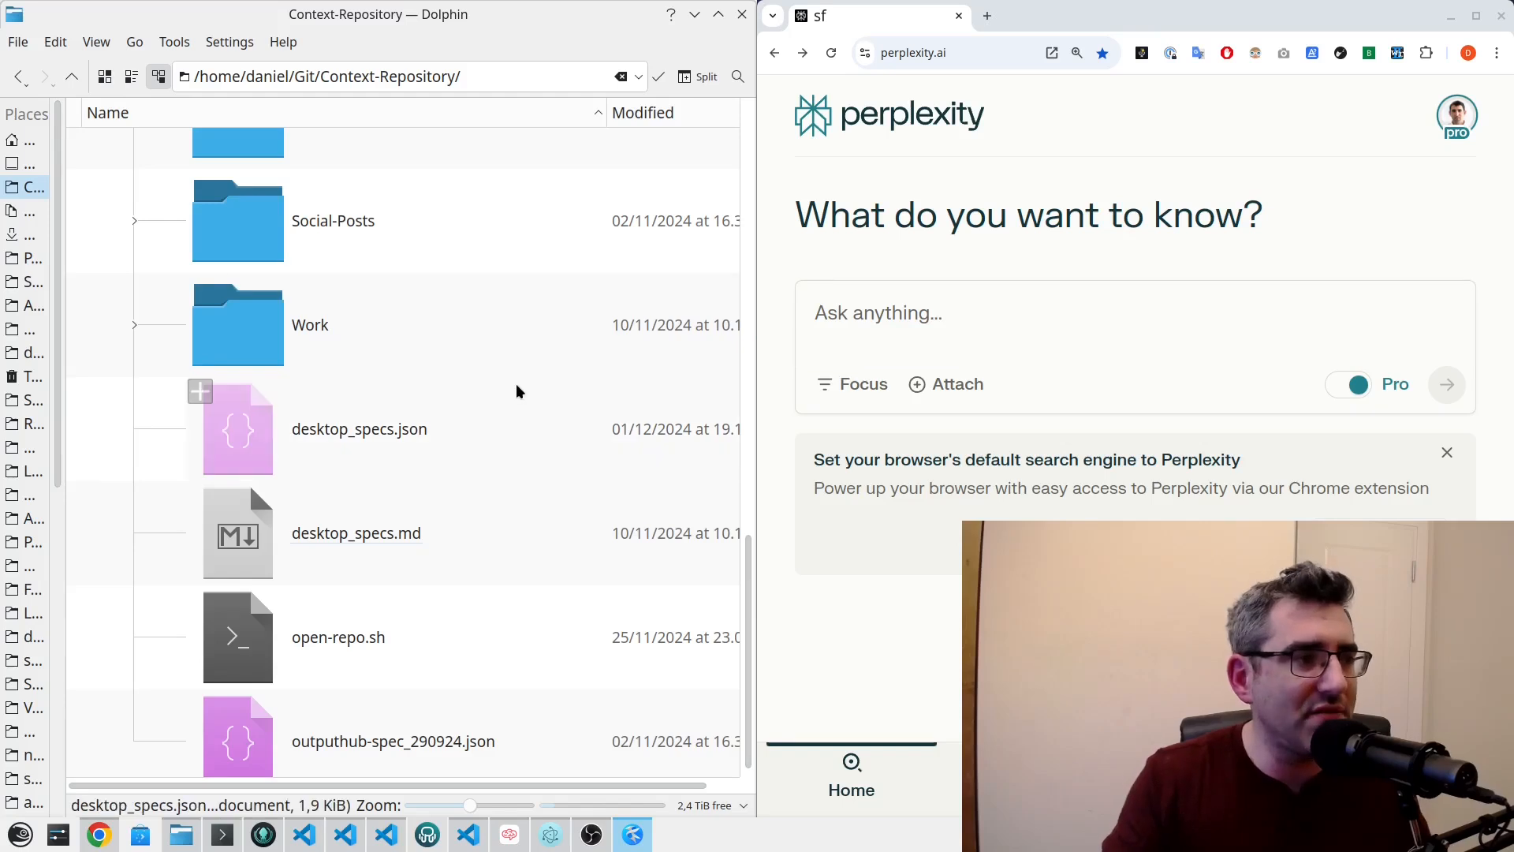
mouse_move(562, 448)
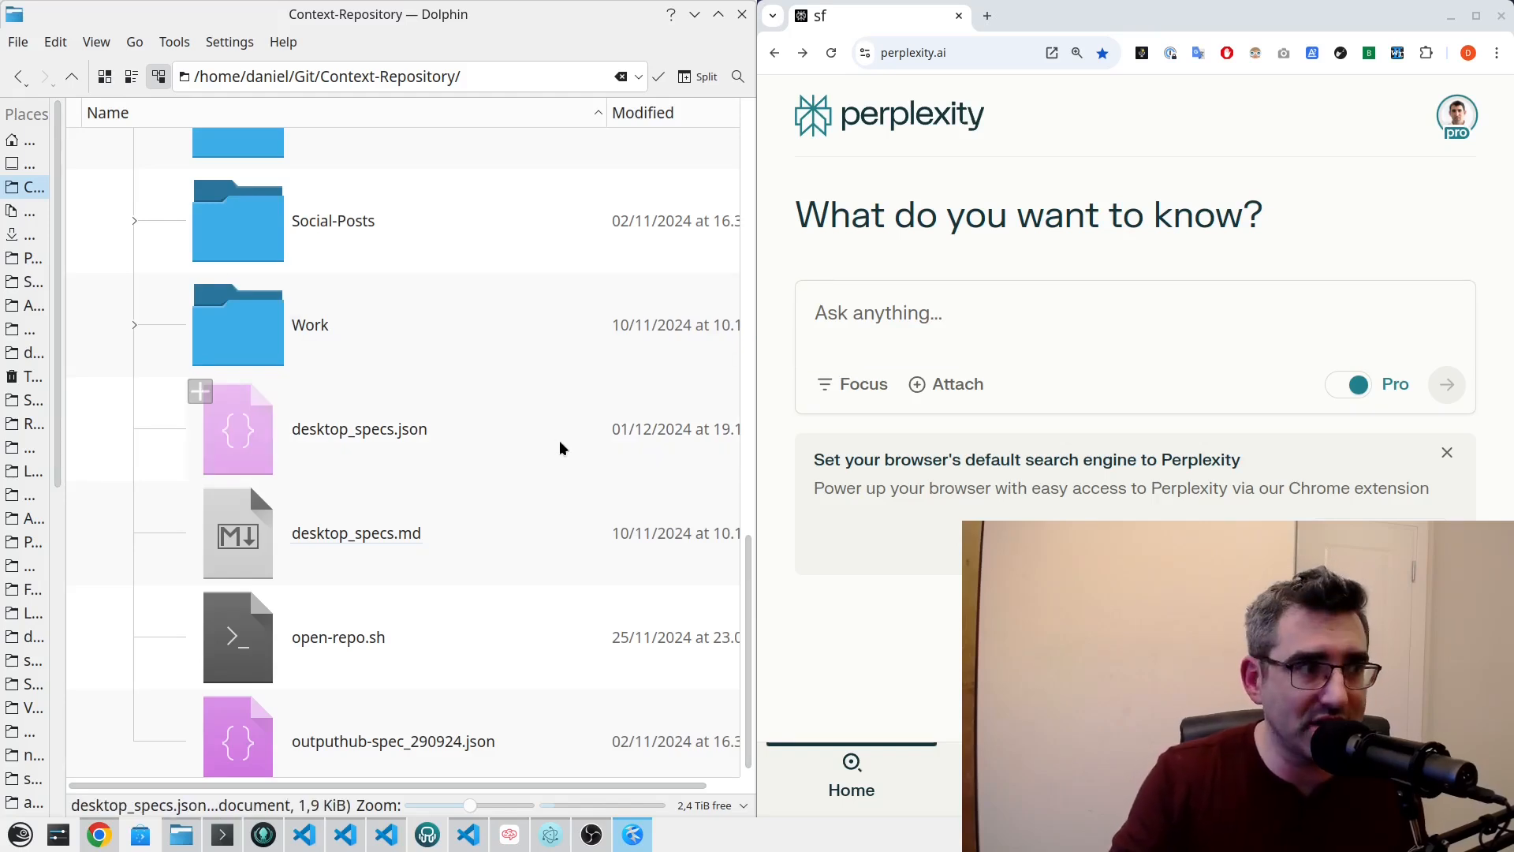
mouse_move(588, 445)
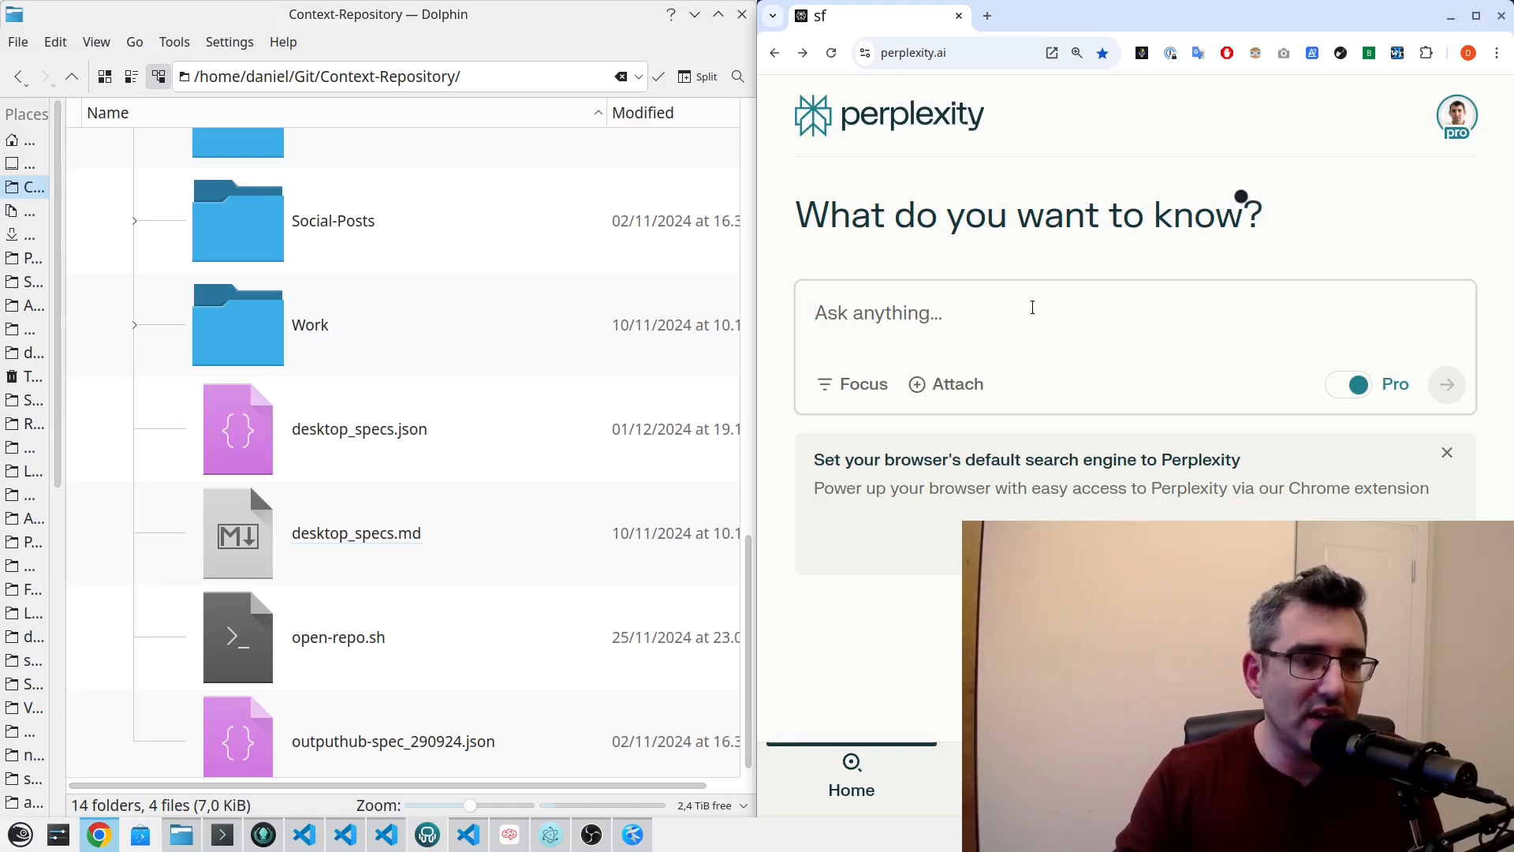
type("I'm loo")
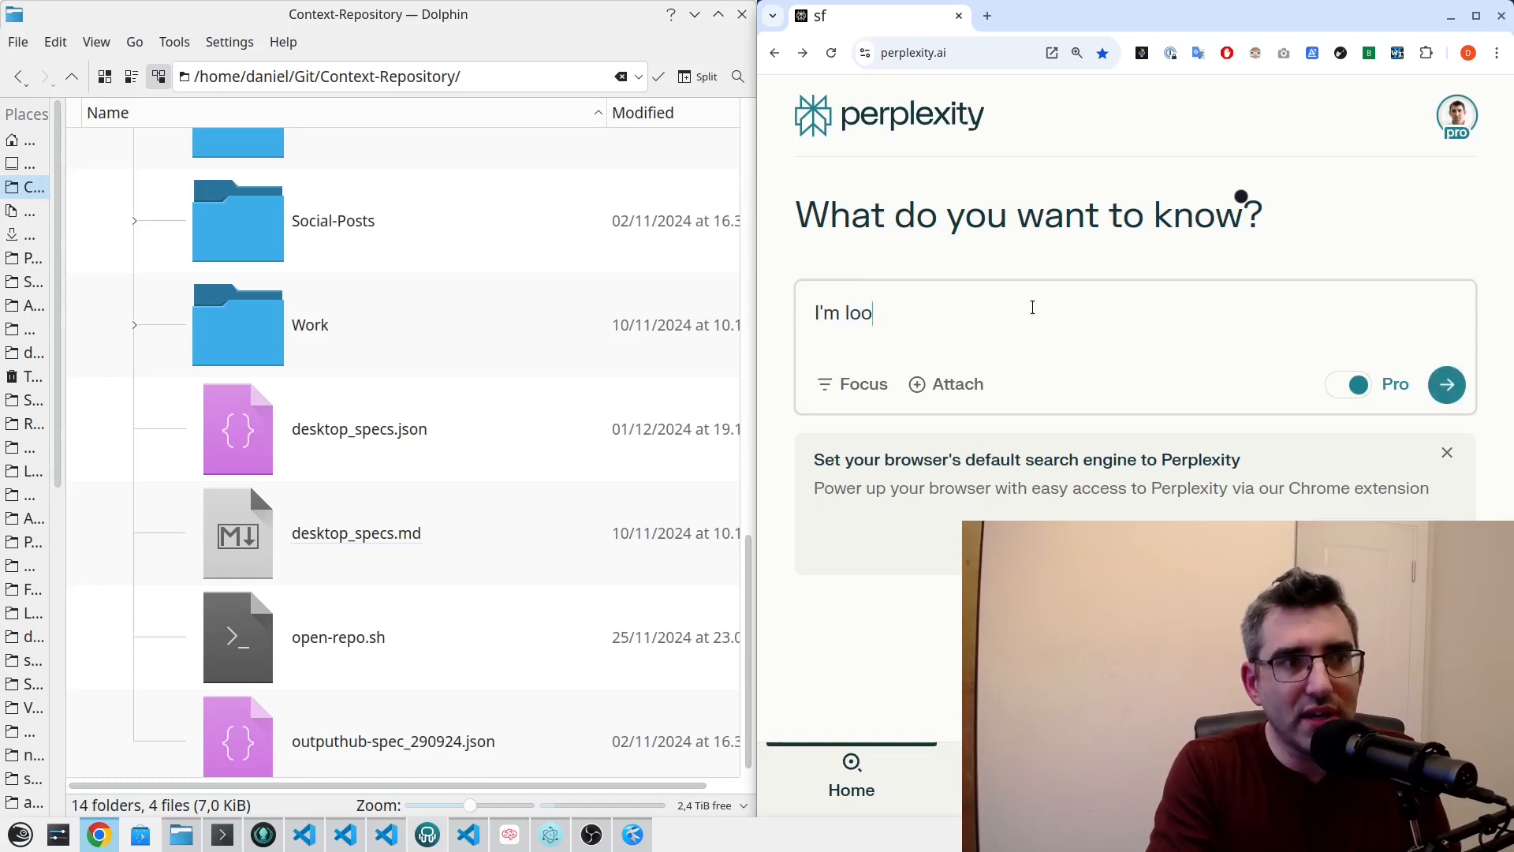
type("king for a great")
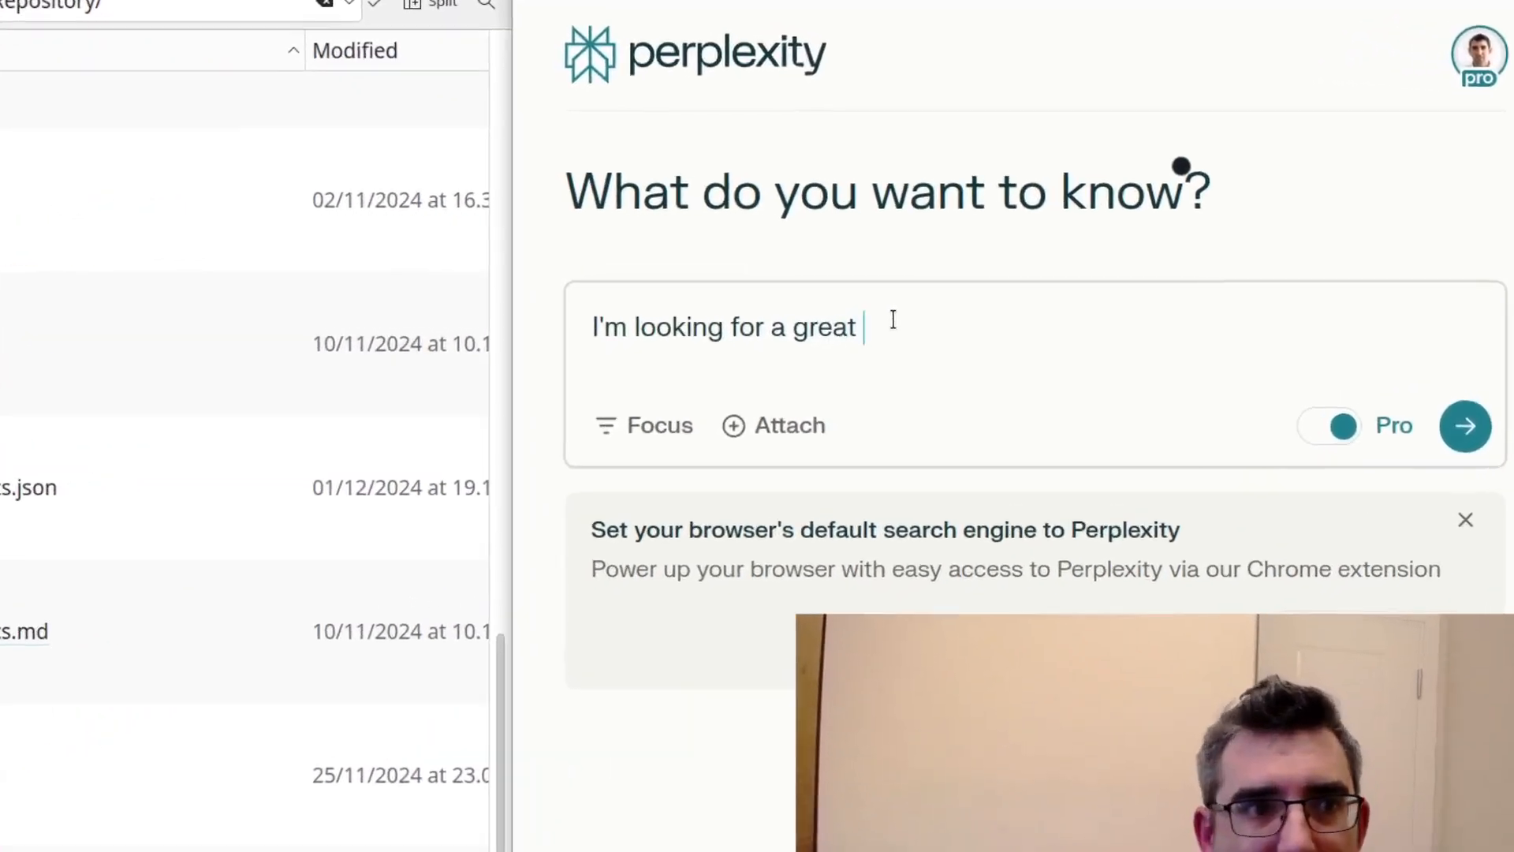
type("code generation LLM")
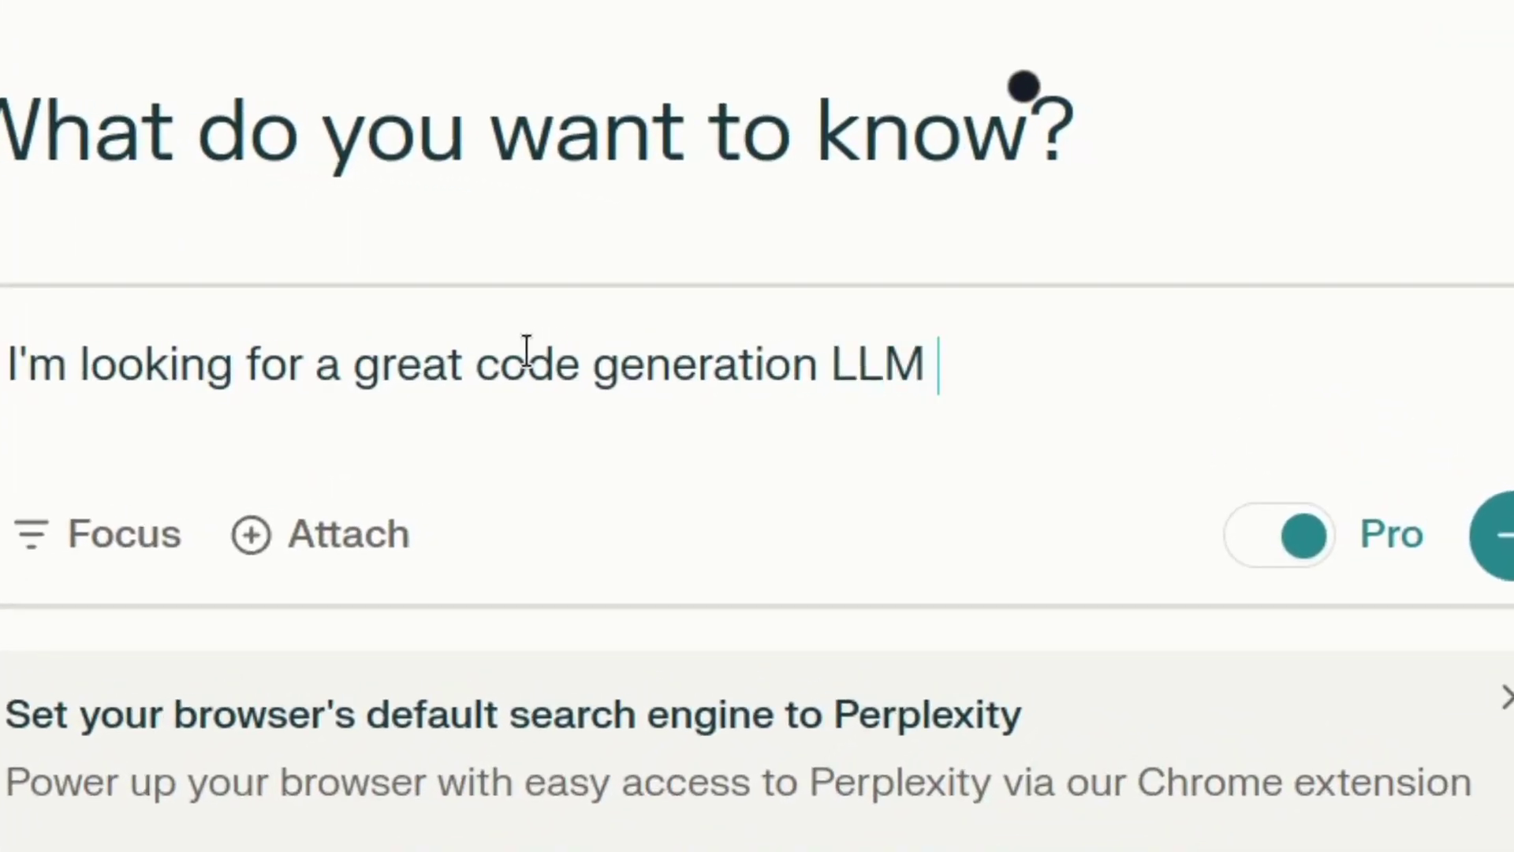
type("which can generate")
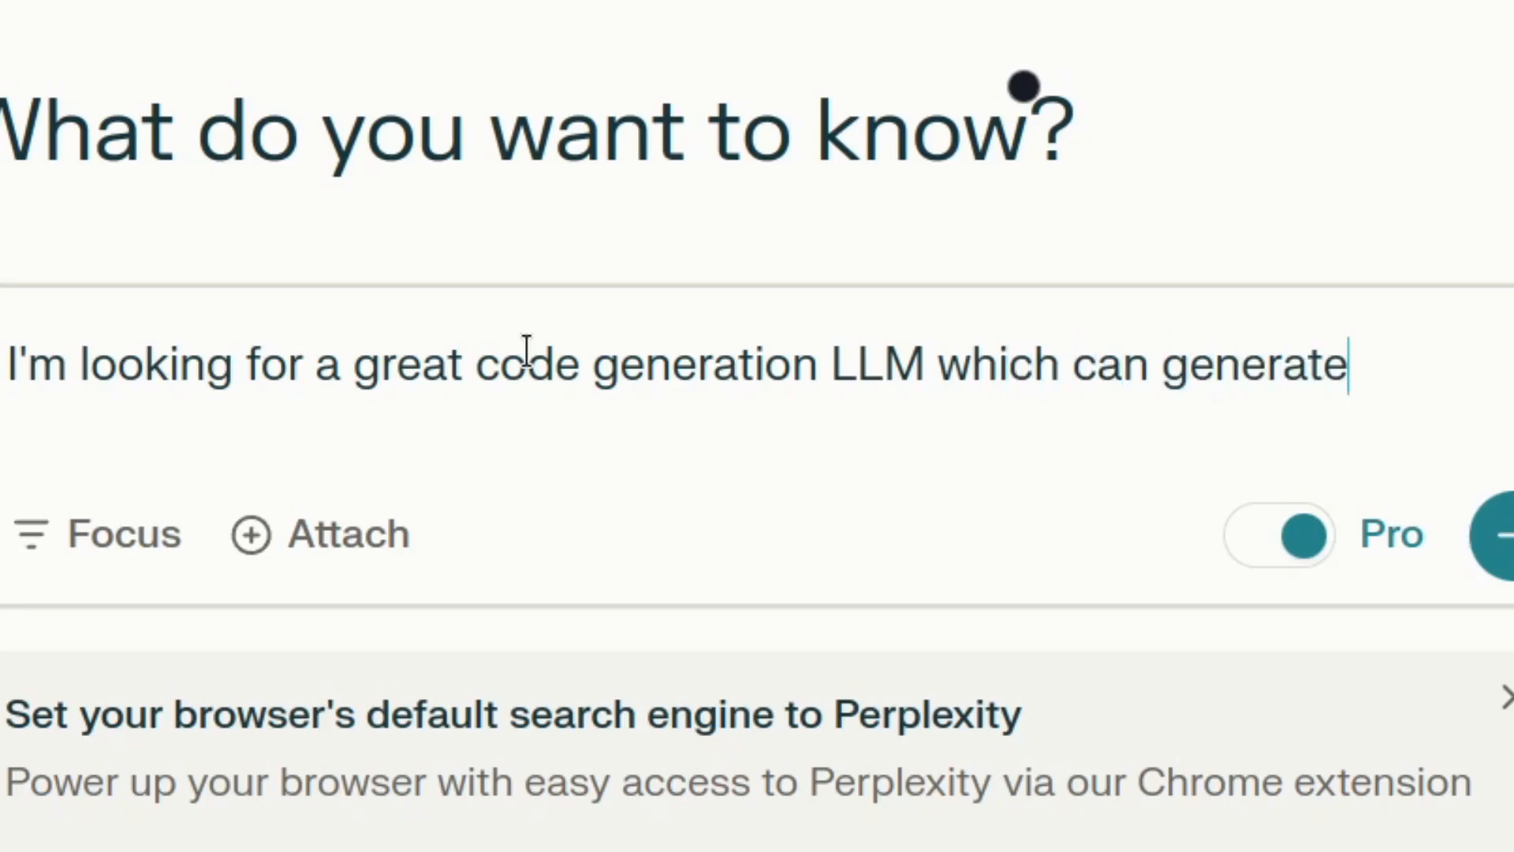
type("Python and which will")
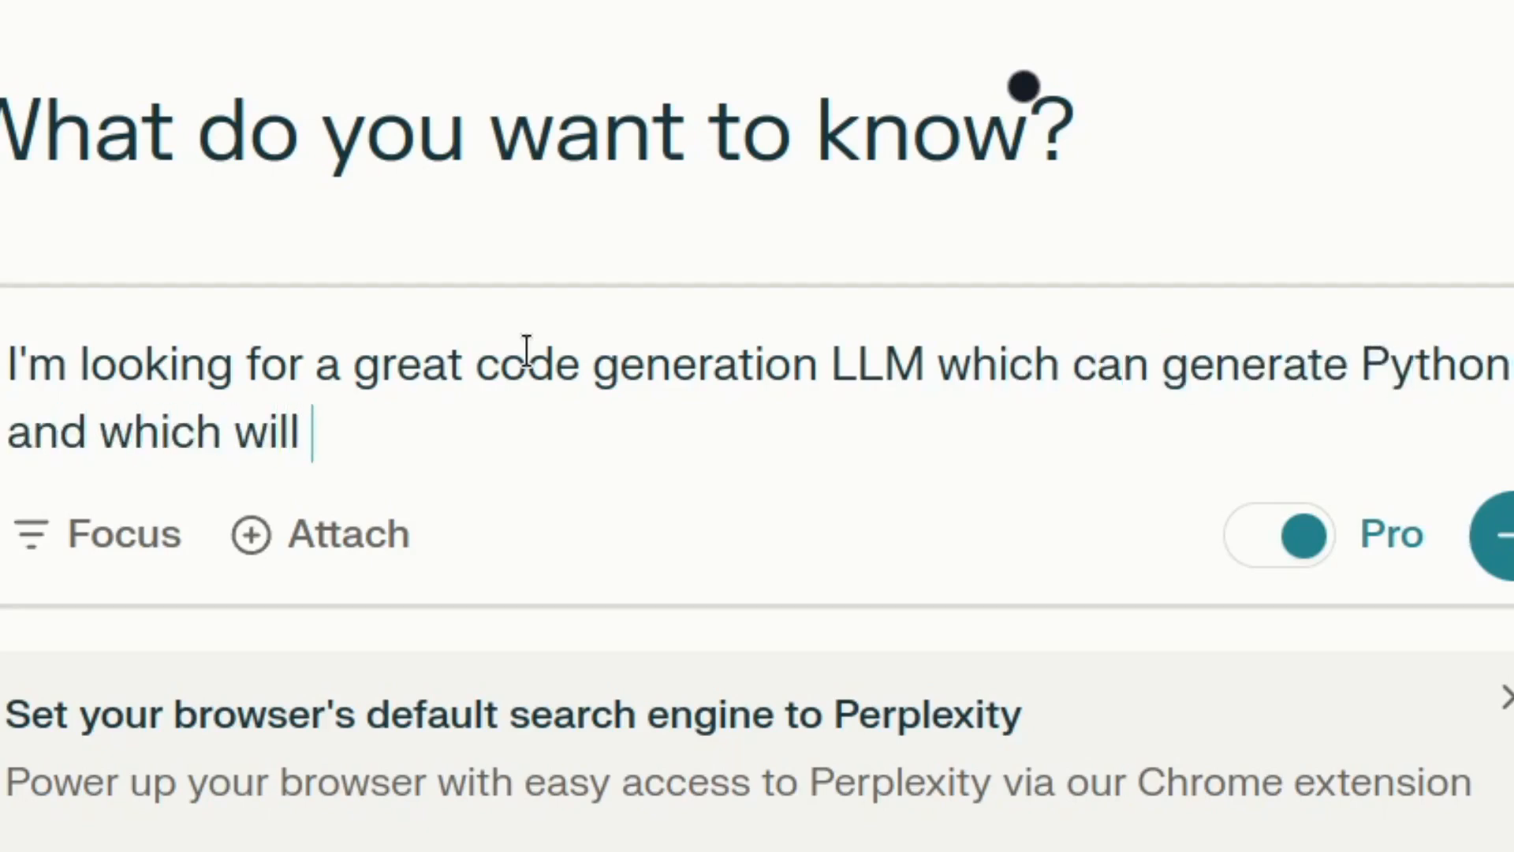
type("run comfortably on m")
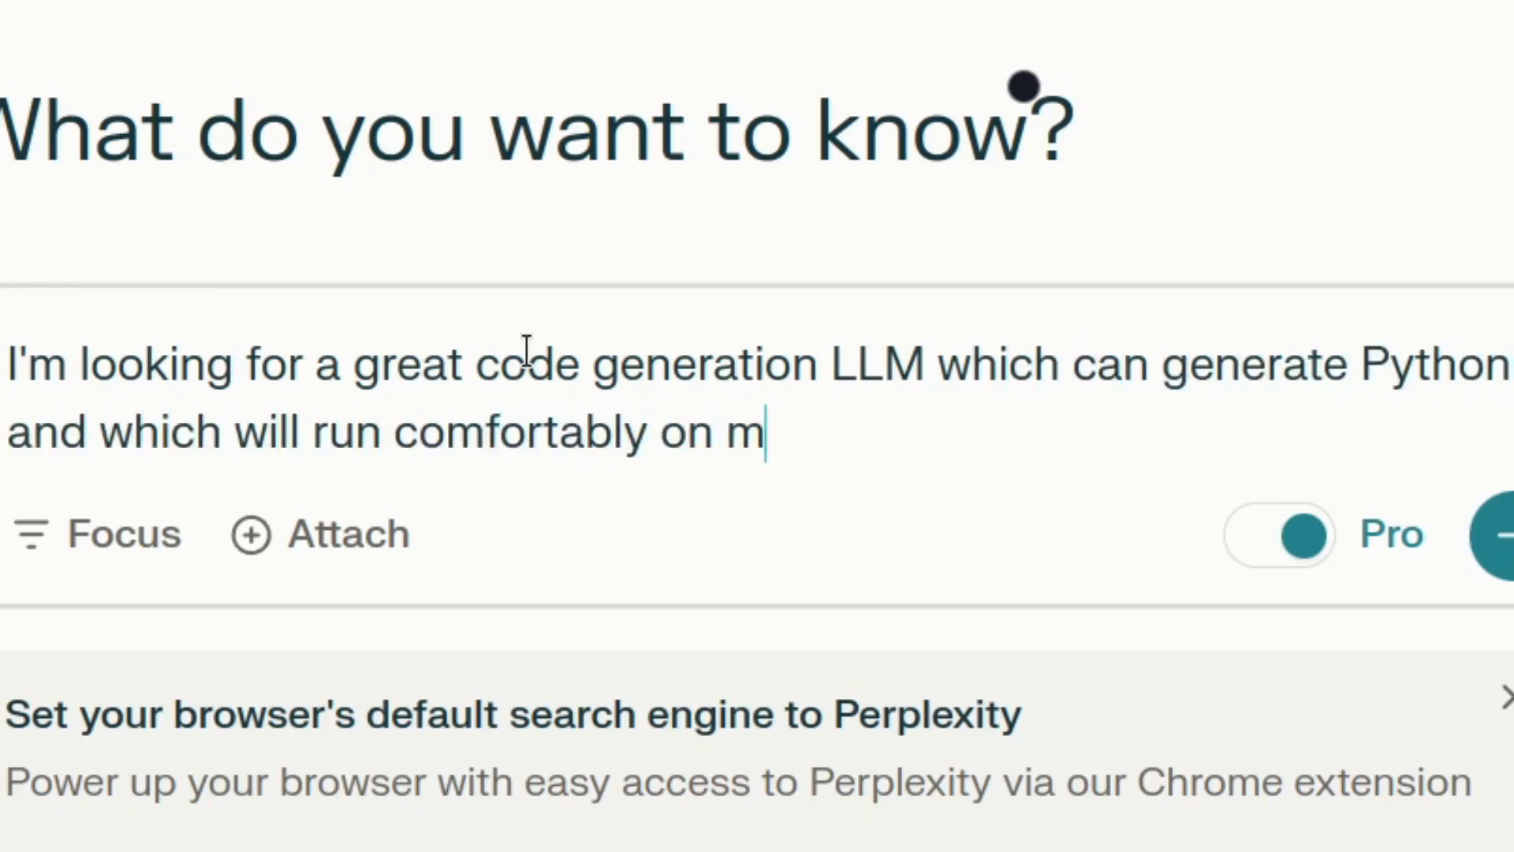
type("y hardware.")
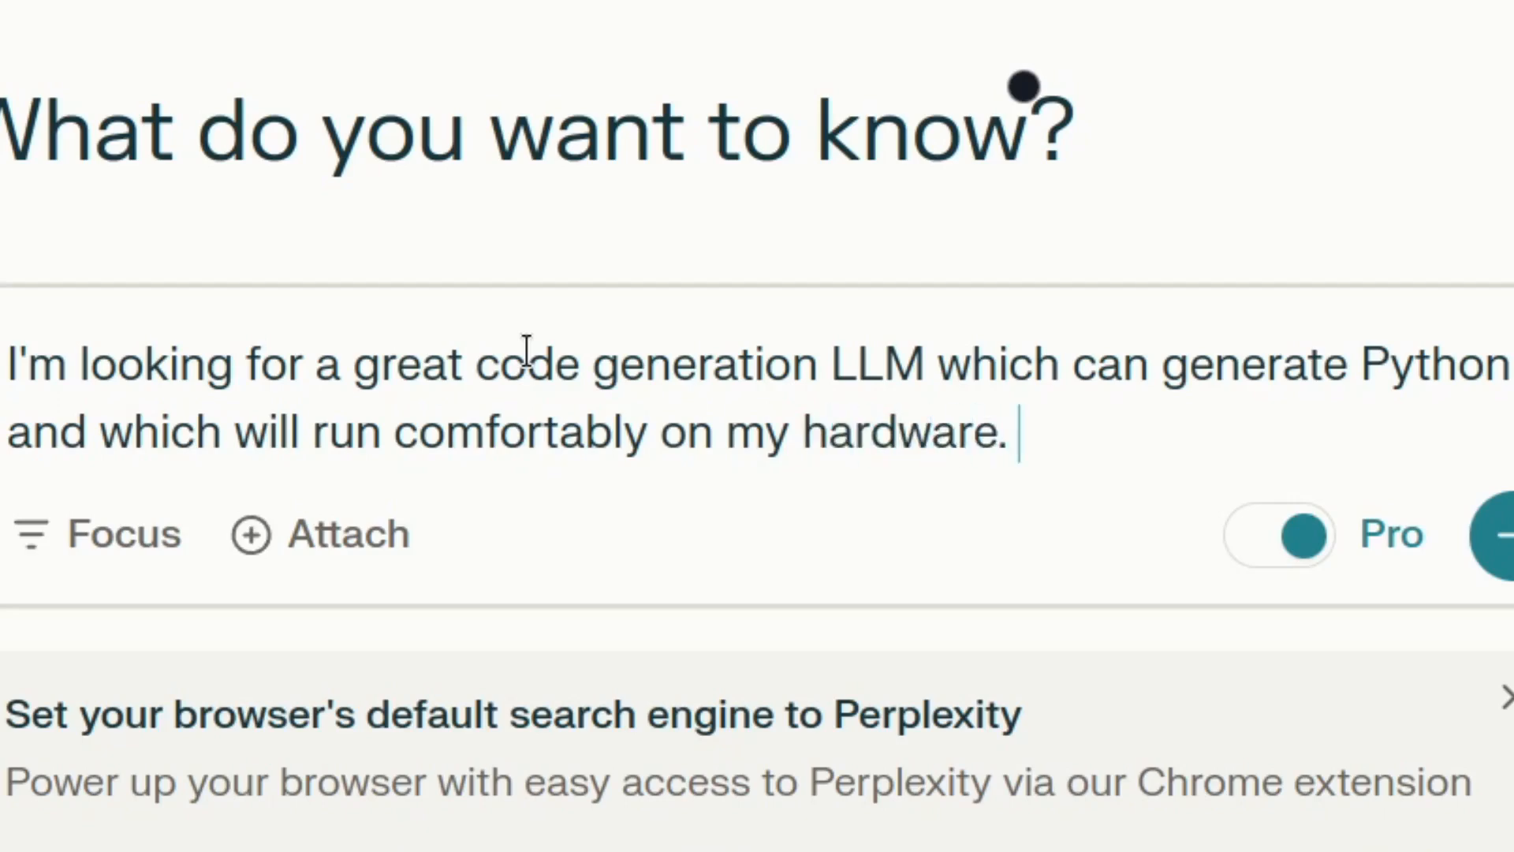
mouse_move(372, 363)
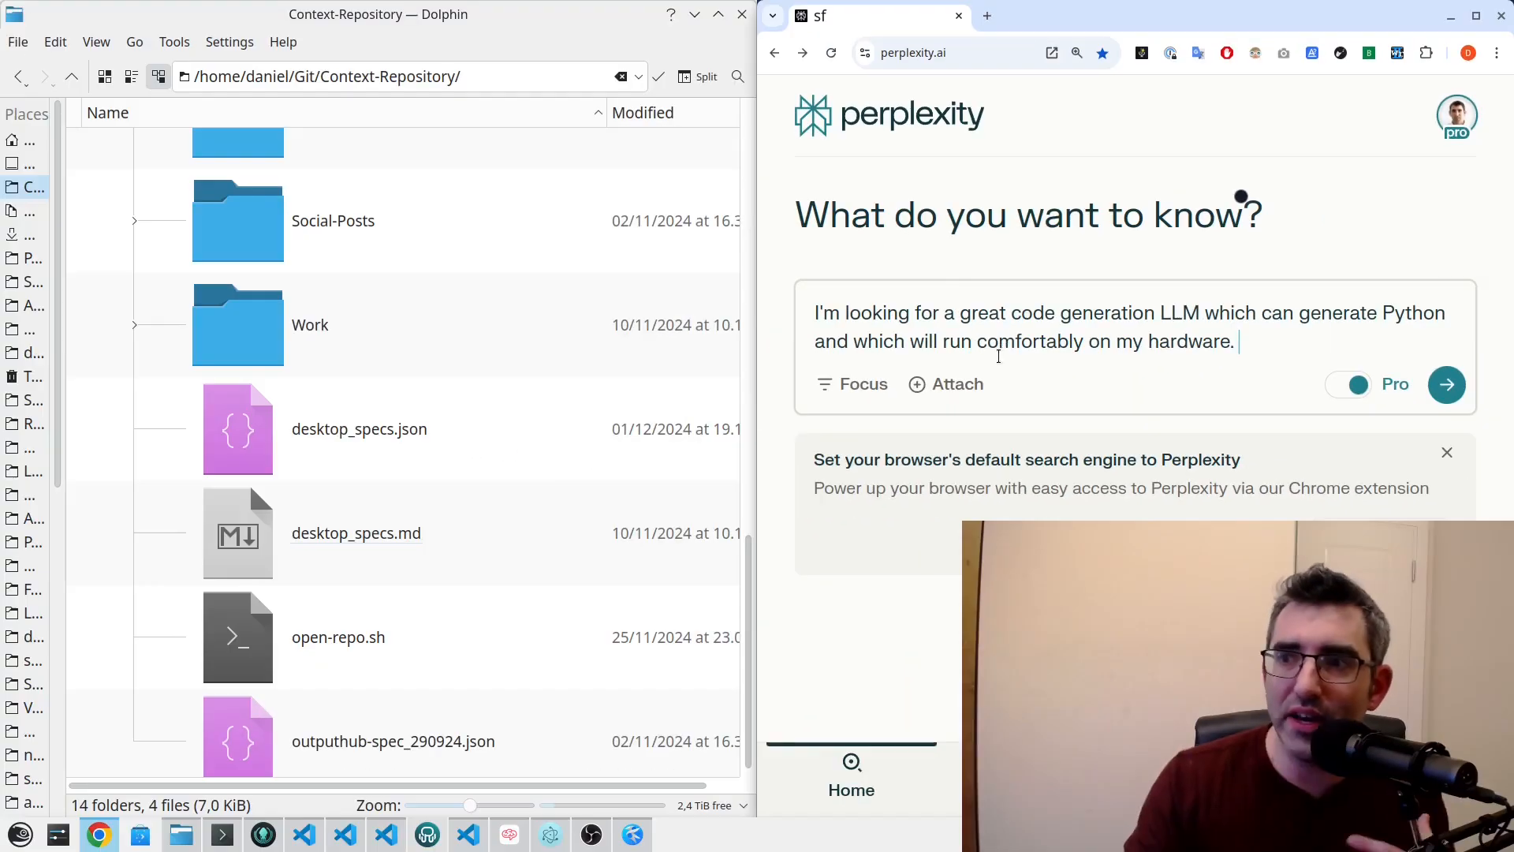
mouse_move(916, 396)
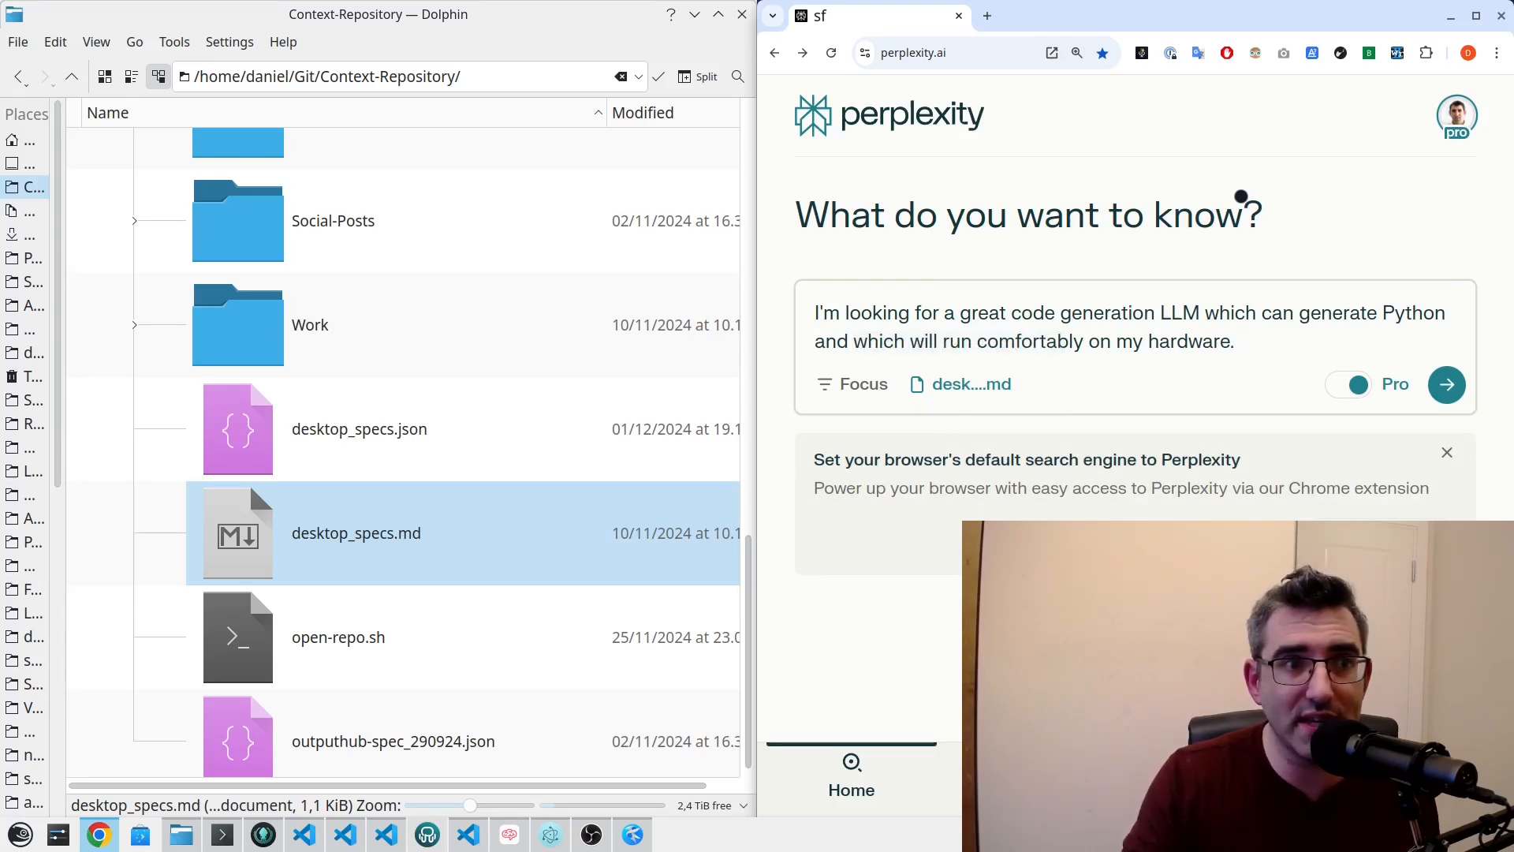
- Submit the question with desktop_specs.md attached and read the DeepSeek Coder and Mistral 7B recommendations
left_click(1446, 383)
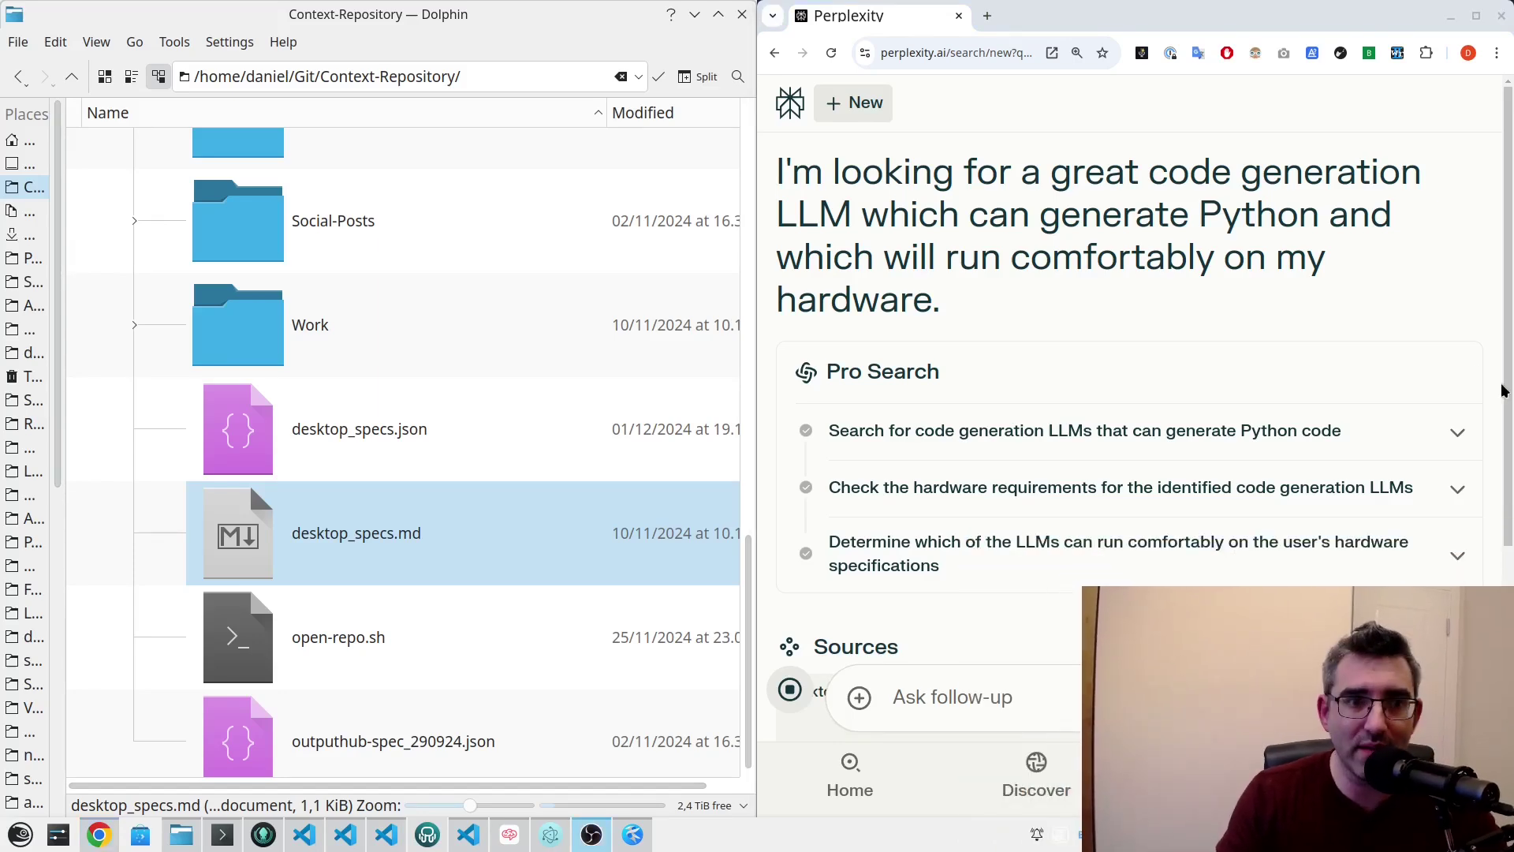
scroll("down", 3)
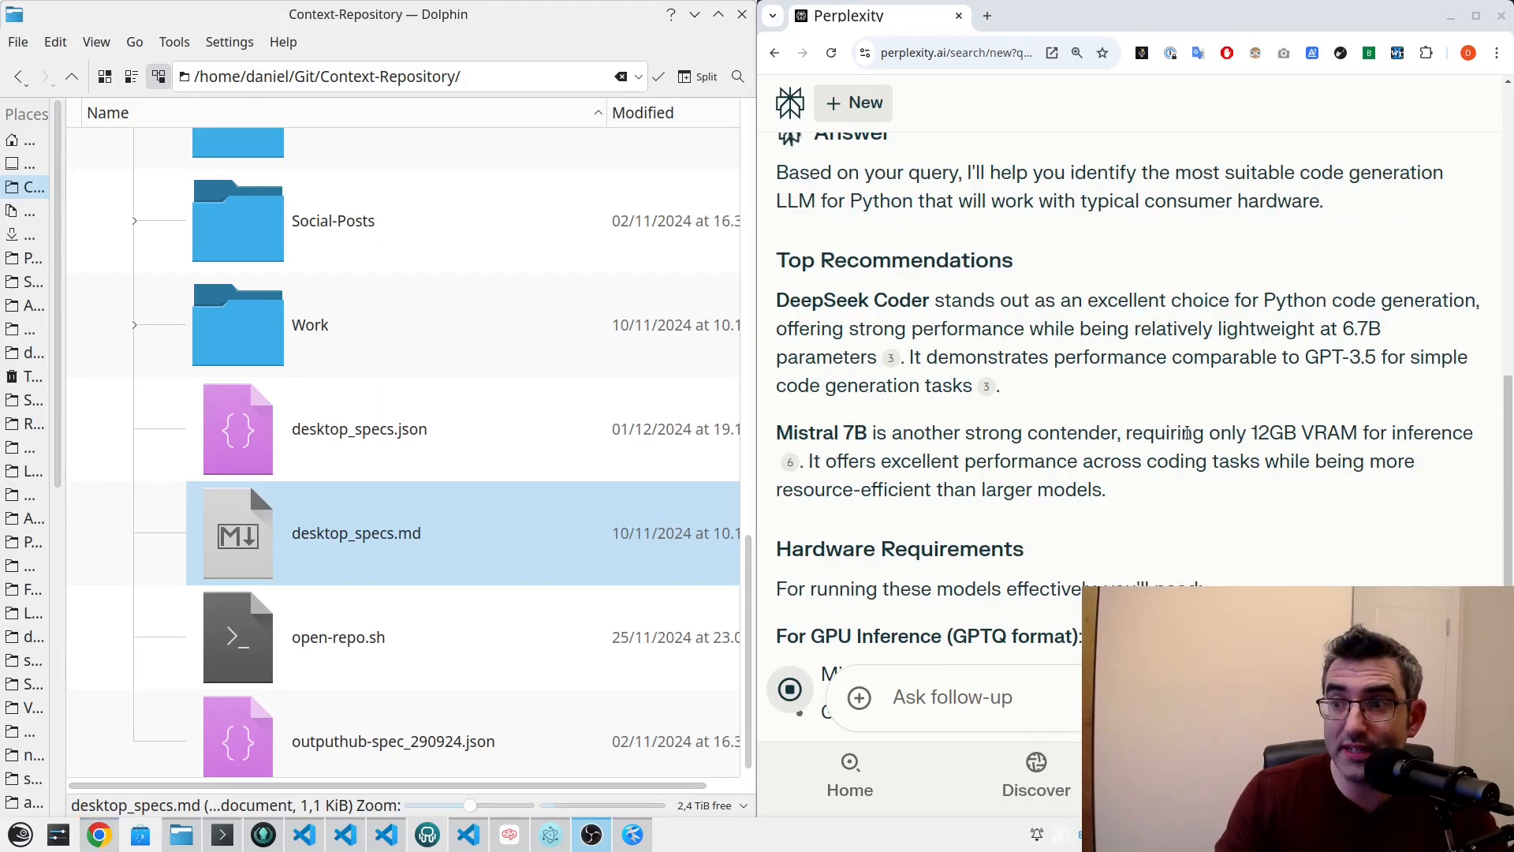
mouse_move(1160, 396)
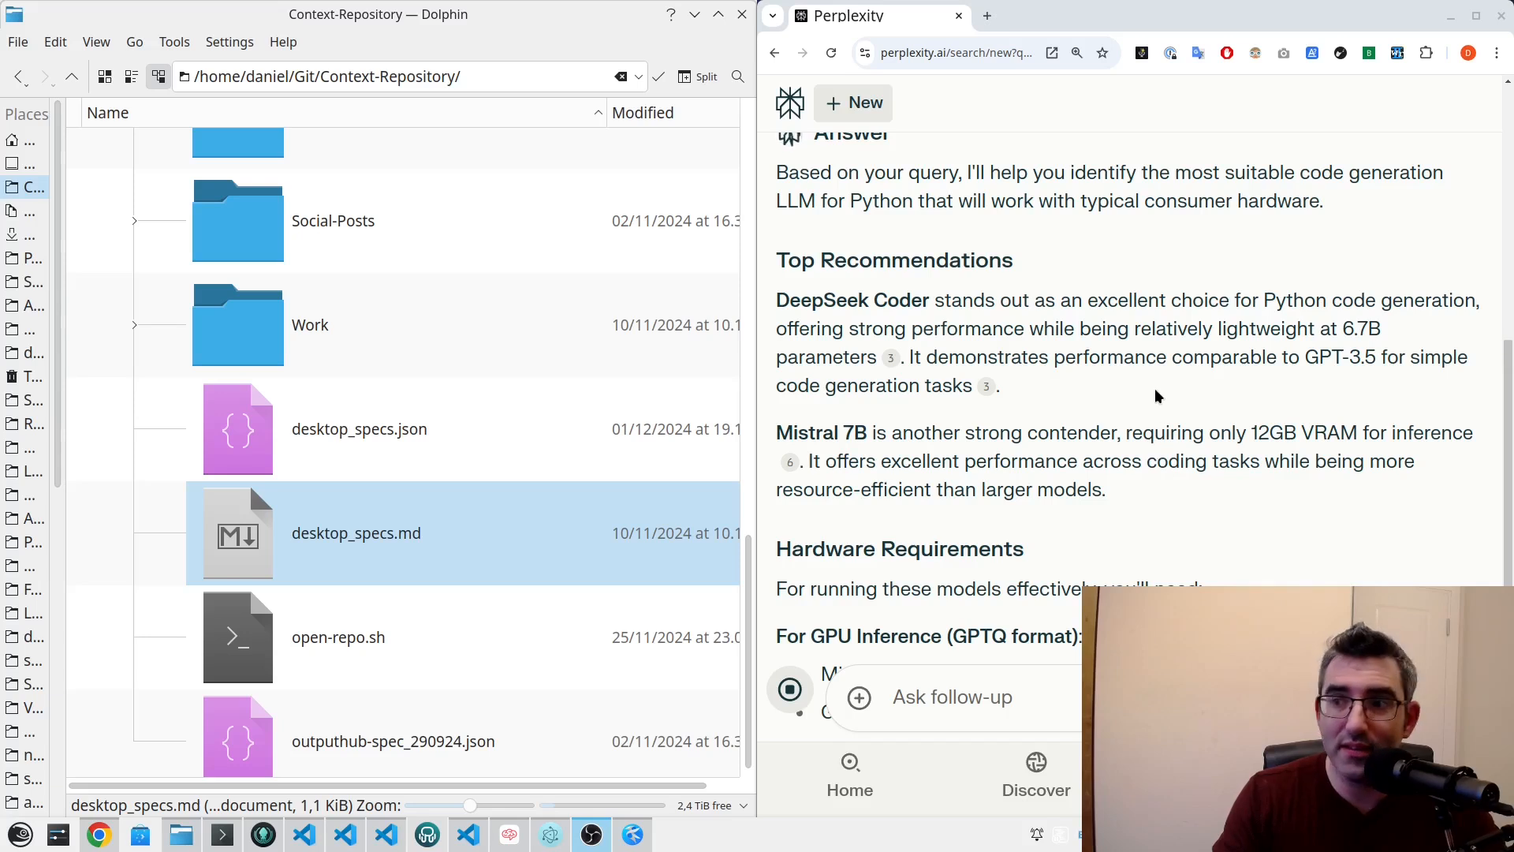
mouse_move(1128, 333)
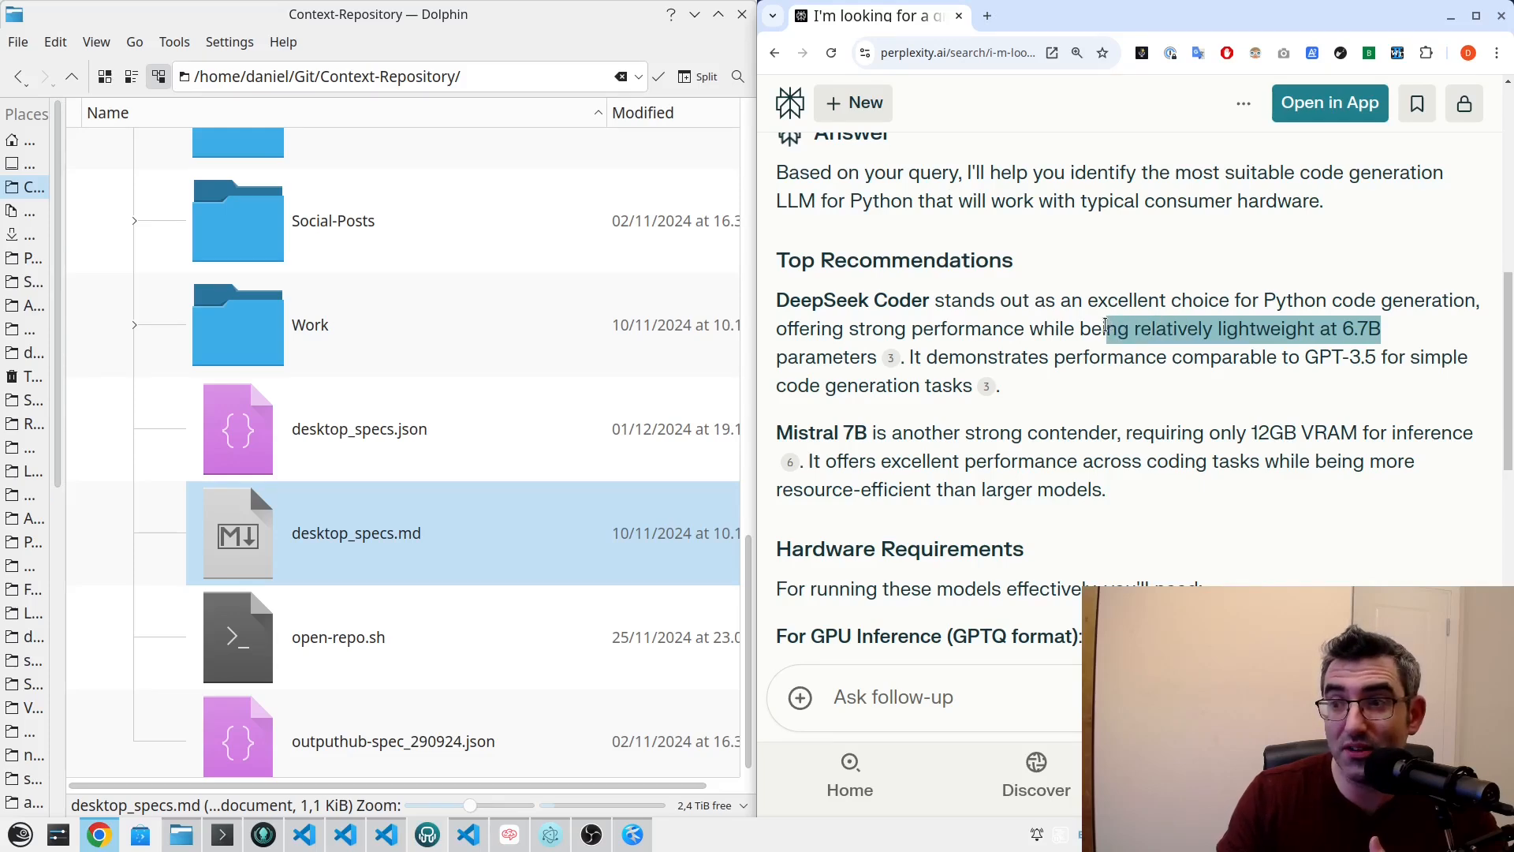
scroll("down", 3)
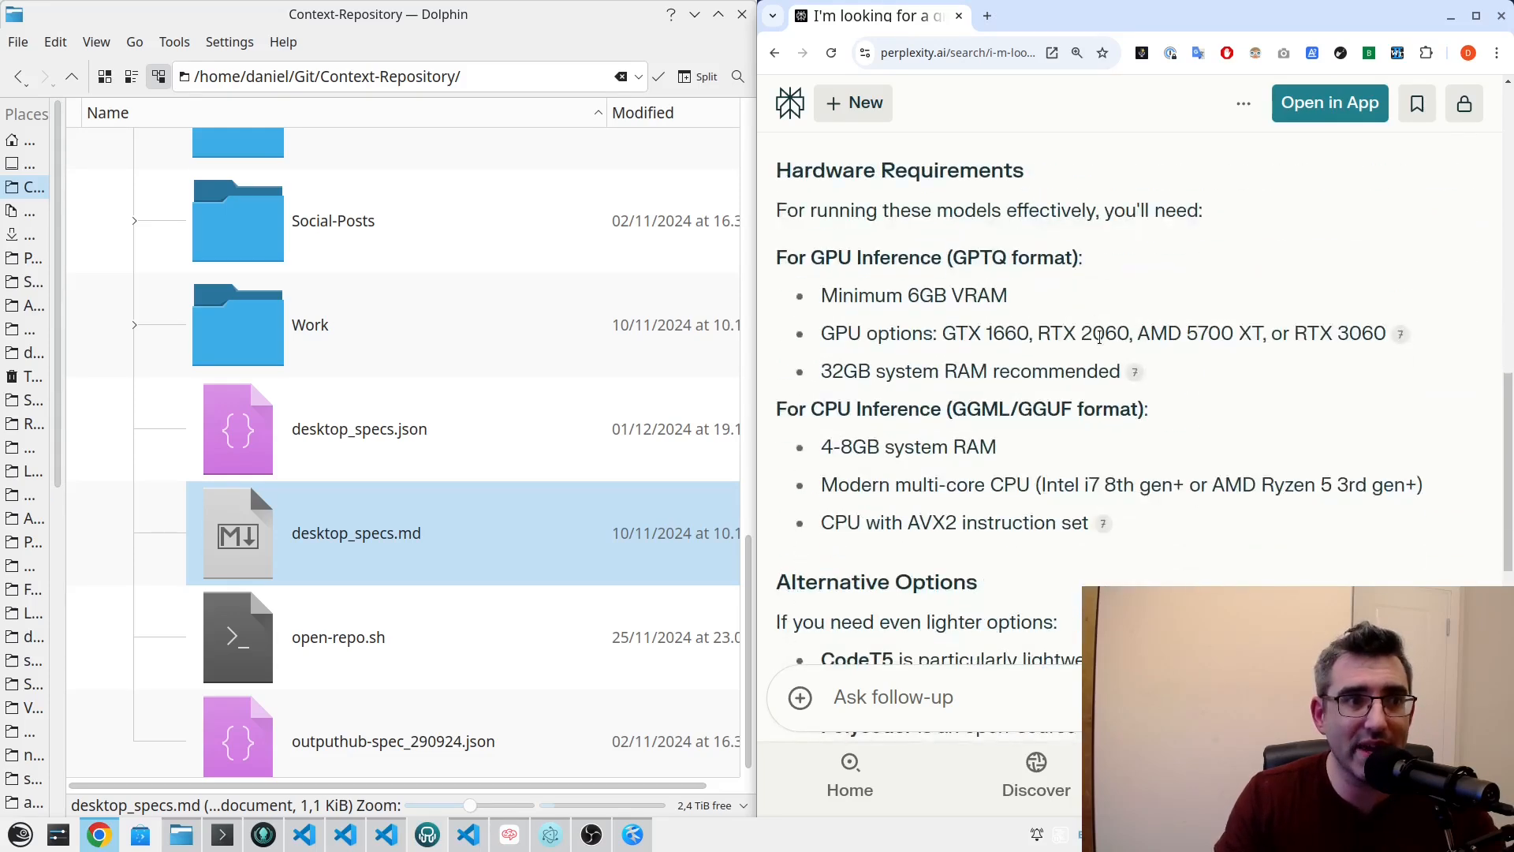
scroll("down", 3)
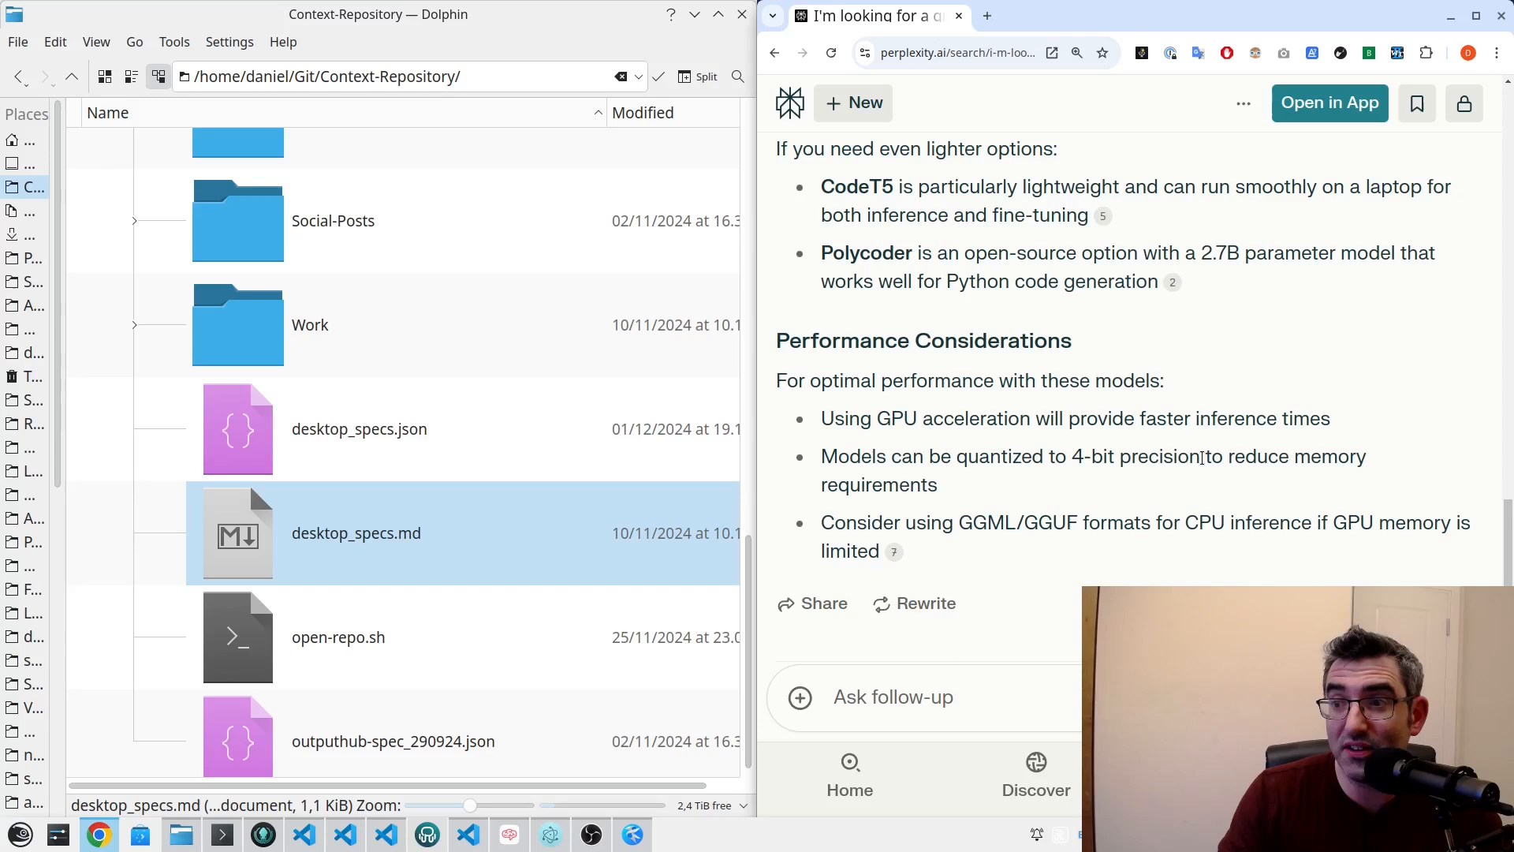
mouse_move(1166, 451)
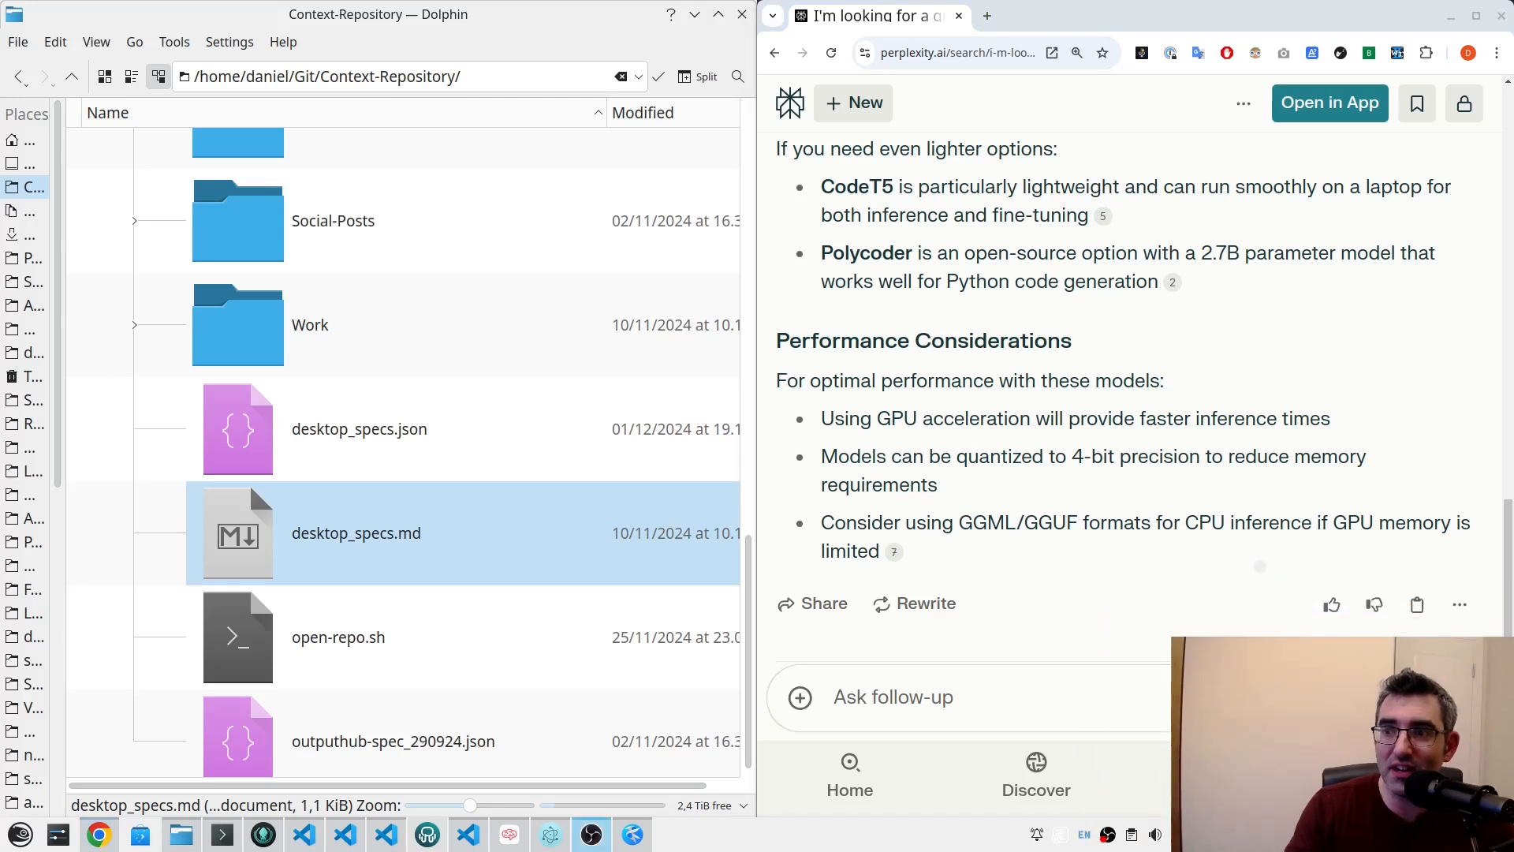
- Ask whether the recommendations are based upon my hardware and read the 12GB GPU / 64GB RAM analysis
type("Just making sure that this is")
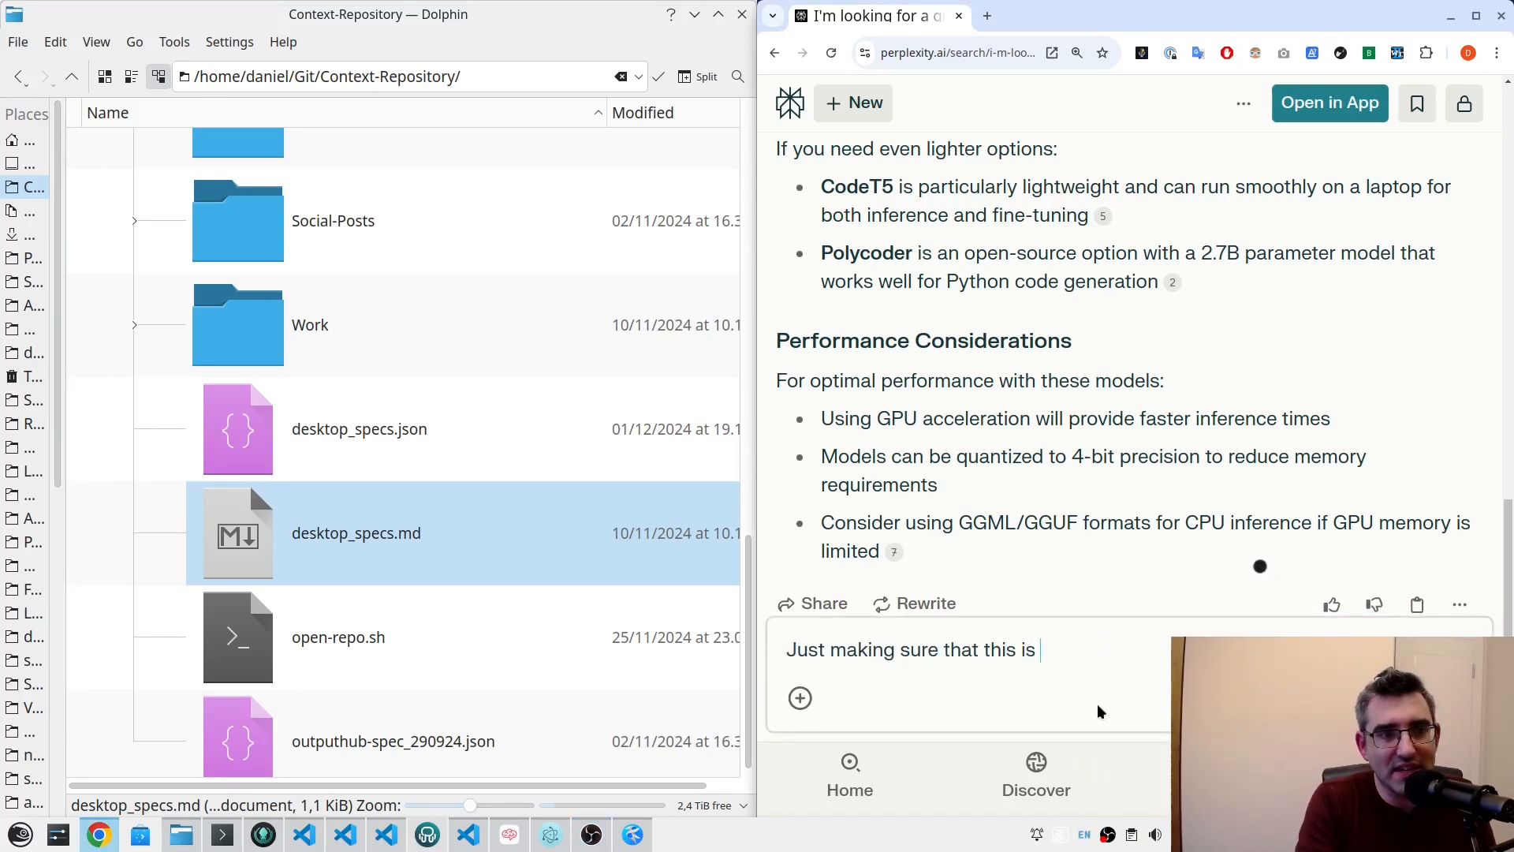
type("based upon my")
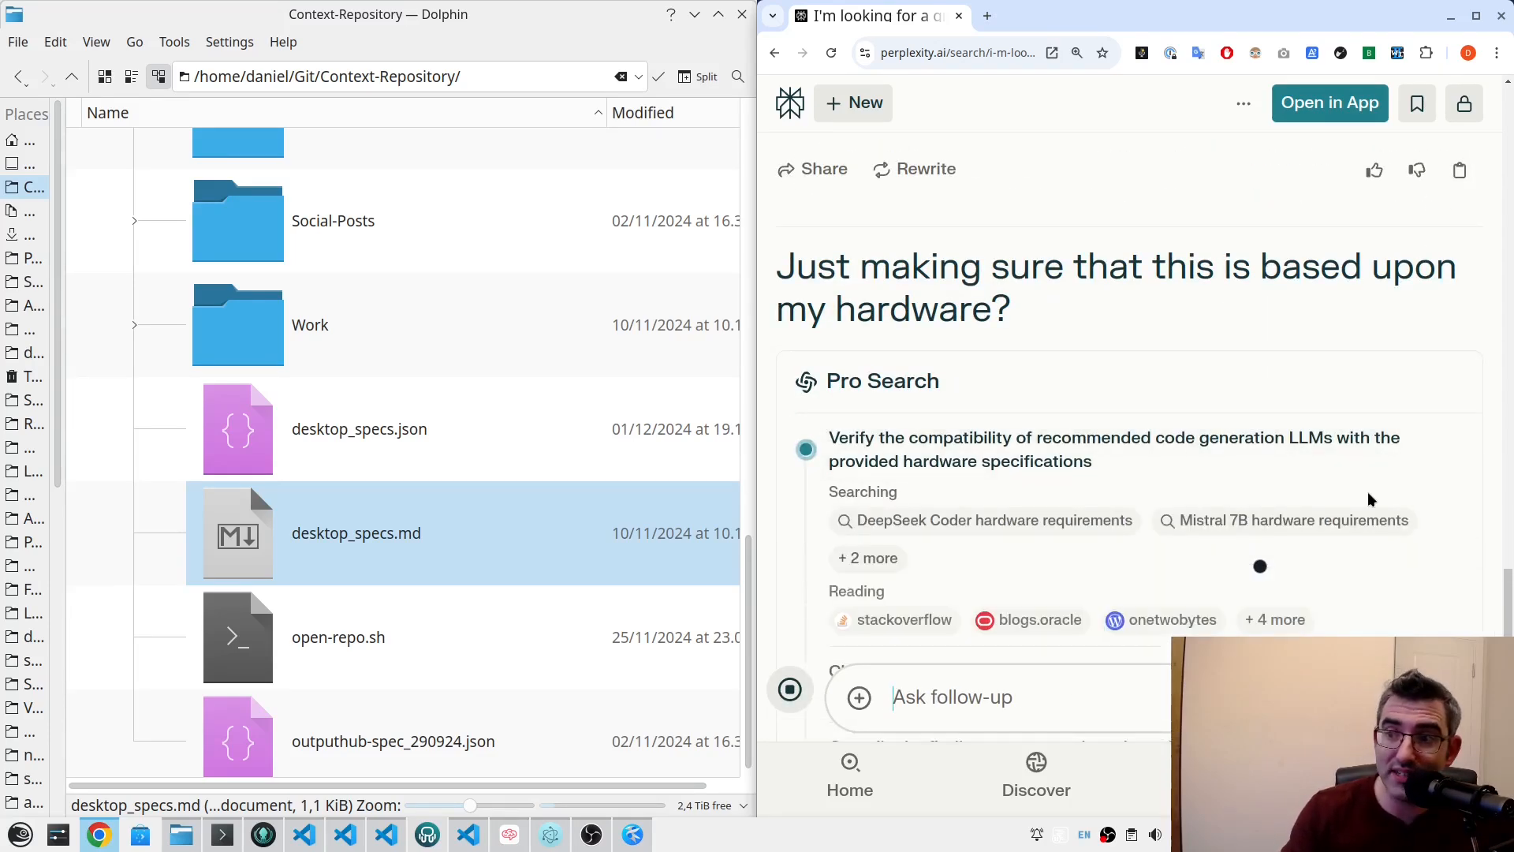
scroll("down", 3)
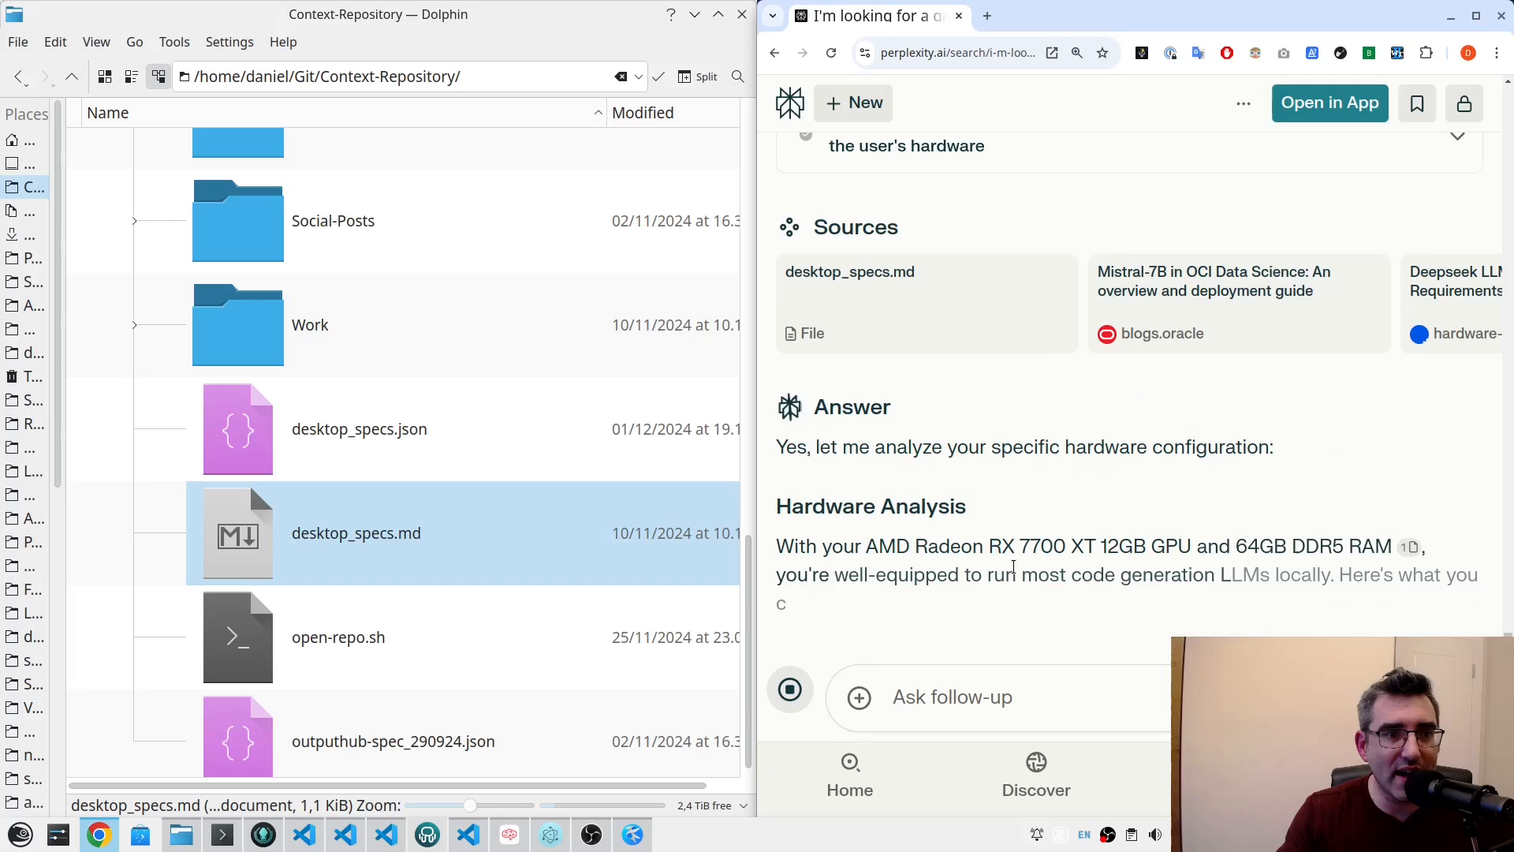
scroll("down", 3)
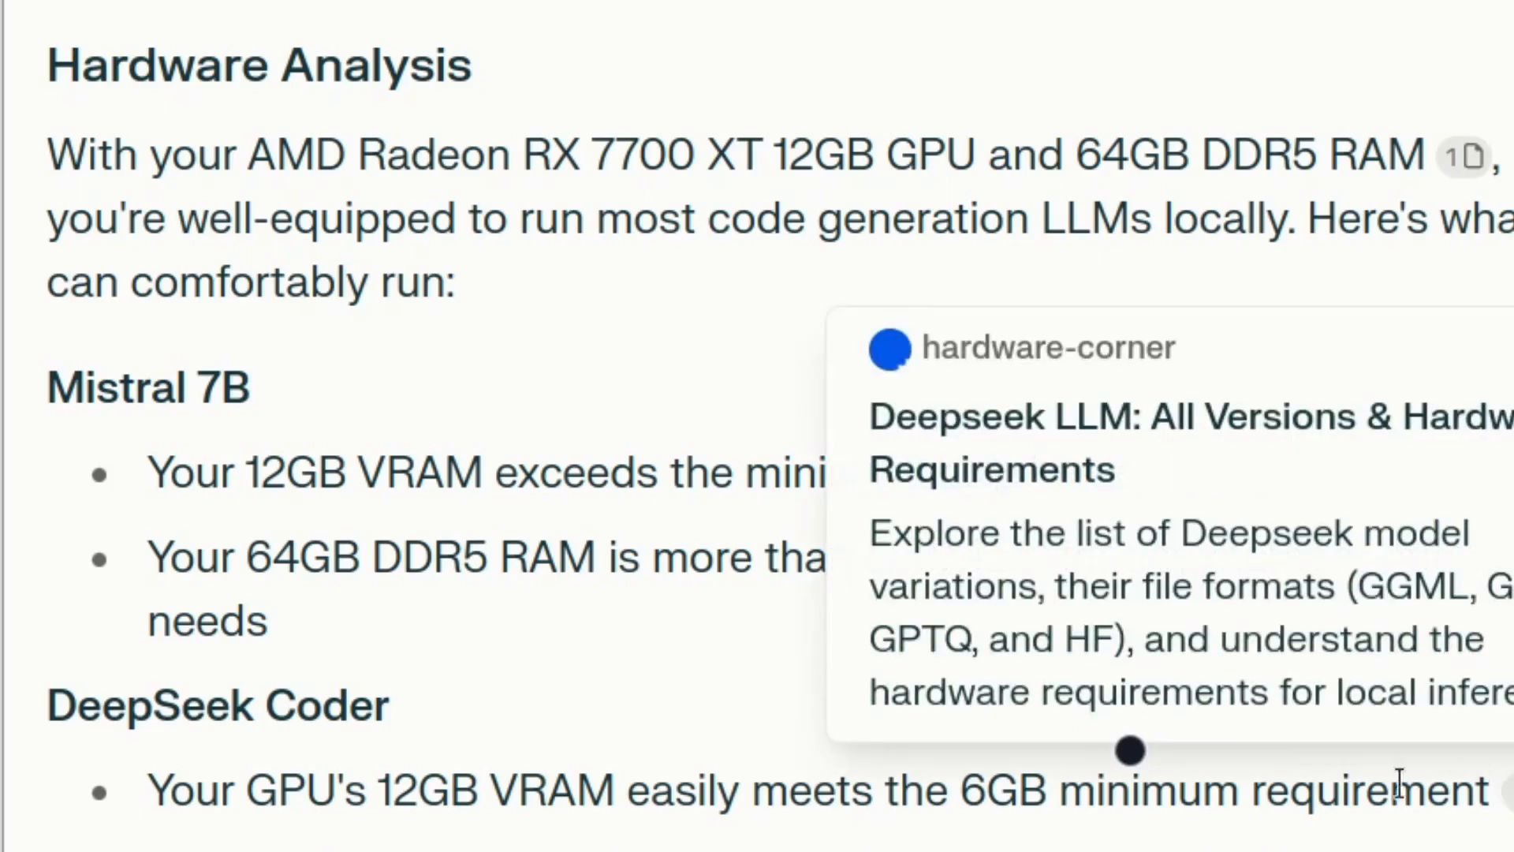
scroll("down", 3)
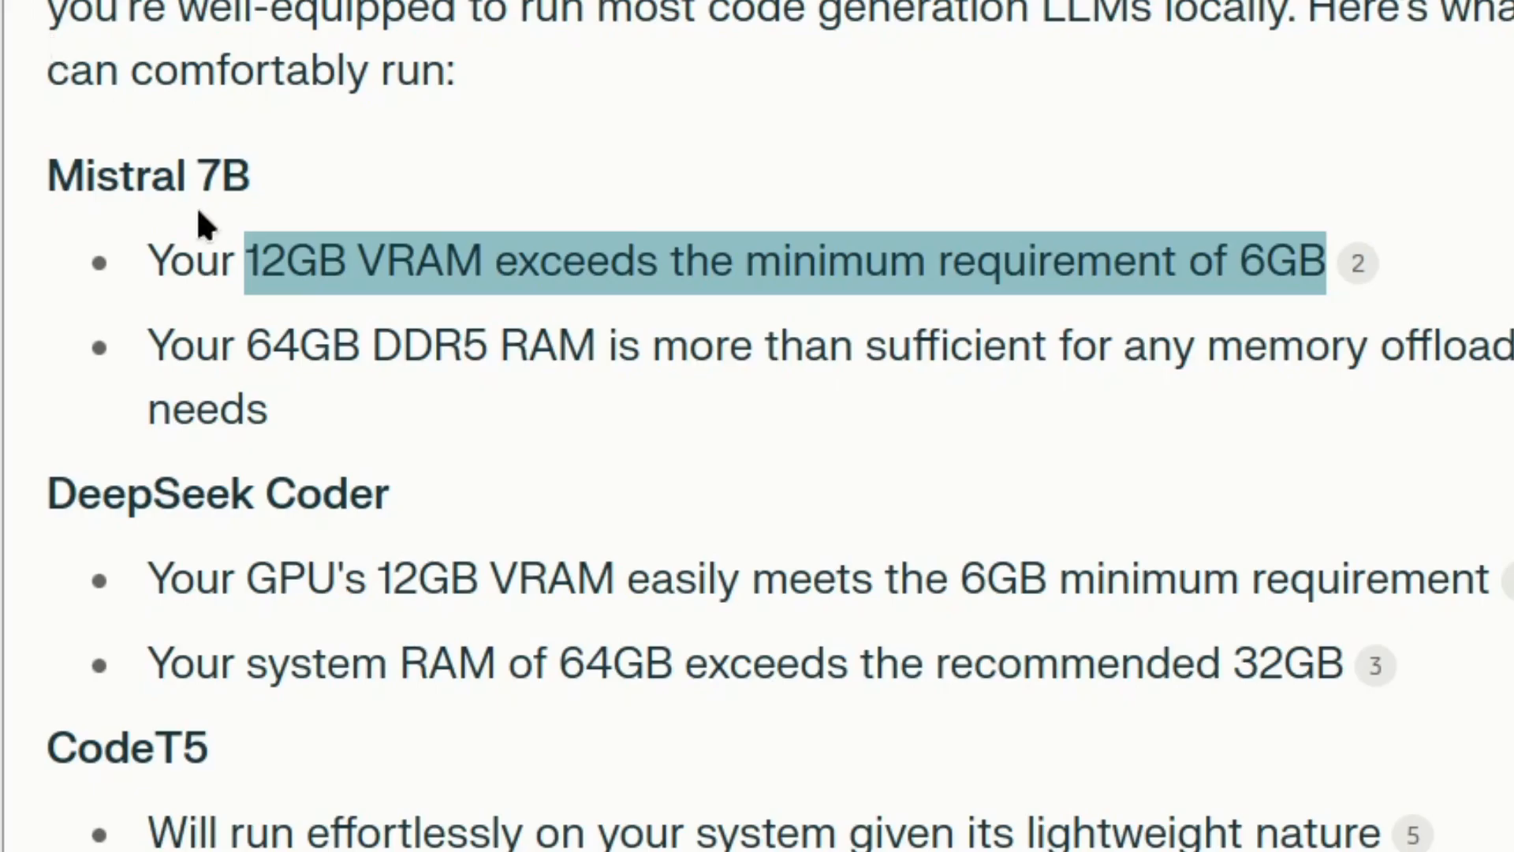
mouse_move(337, 178)
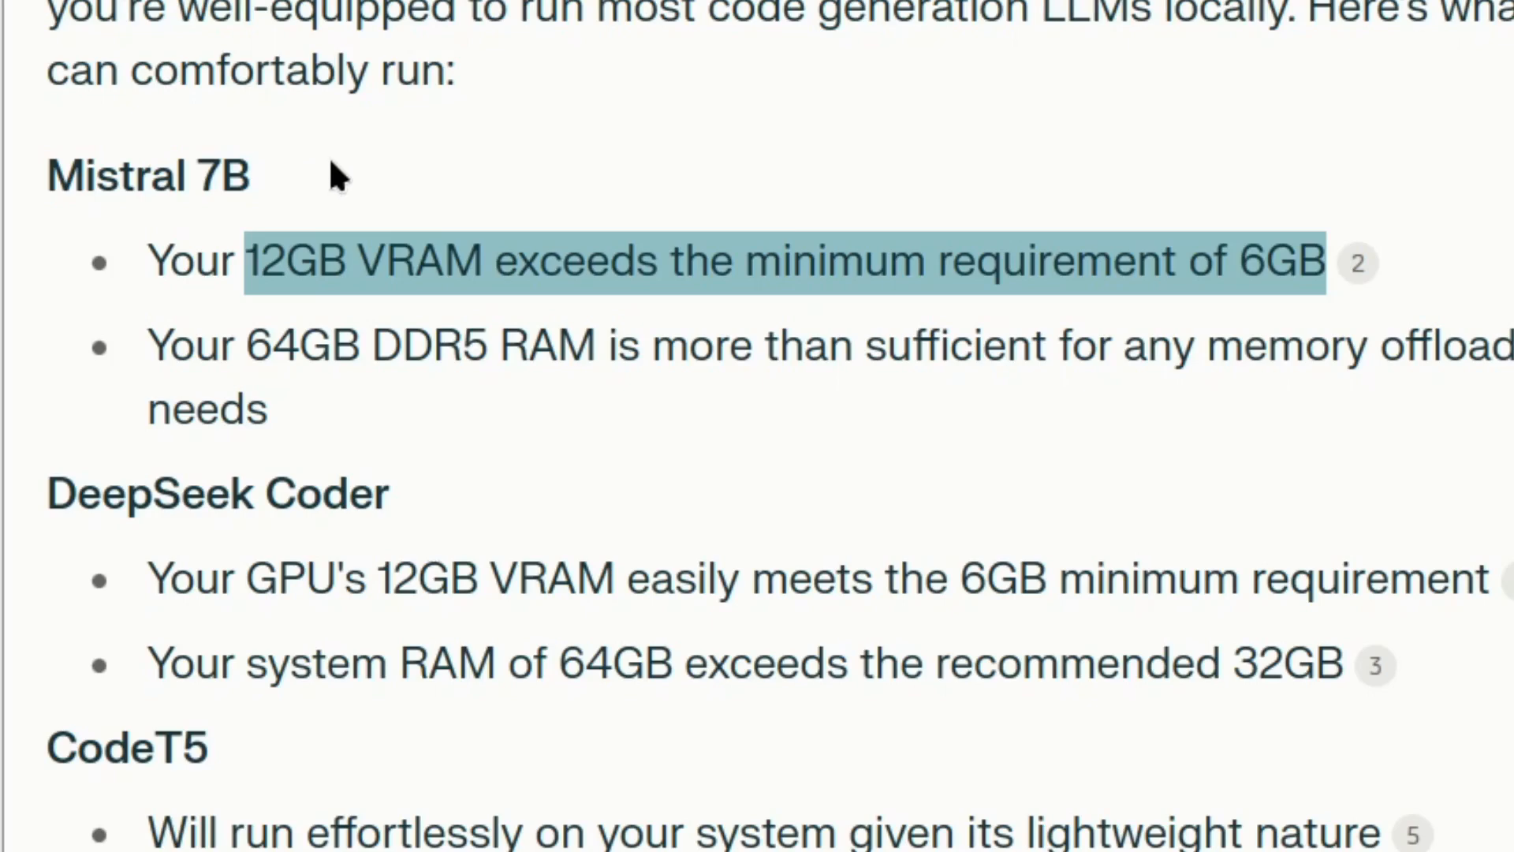
mouse_move(671, 275)
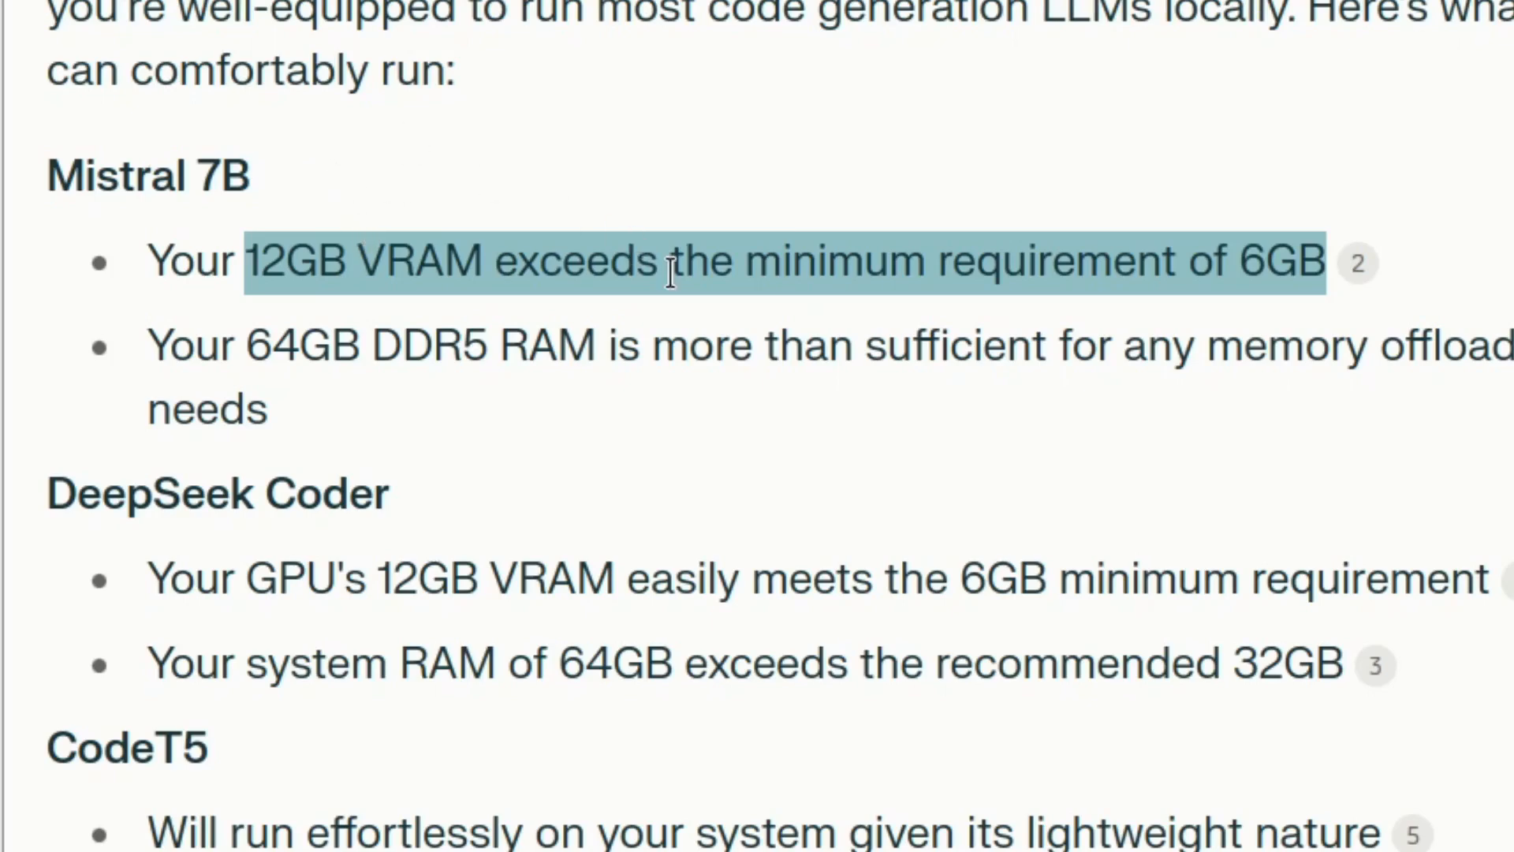
mouse_move(706, 260)
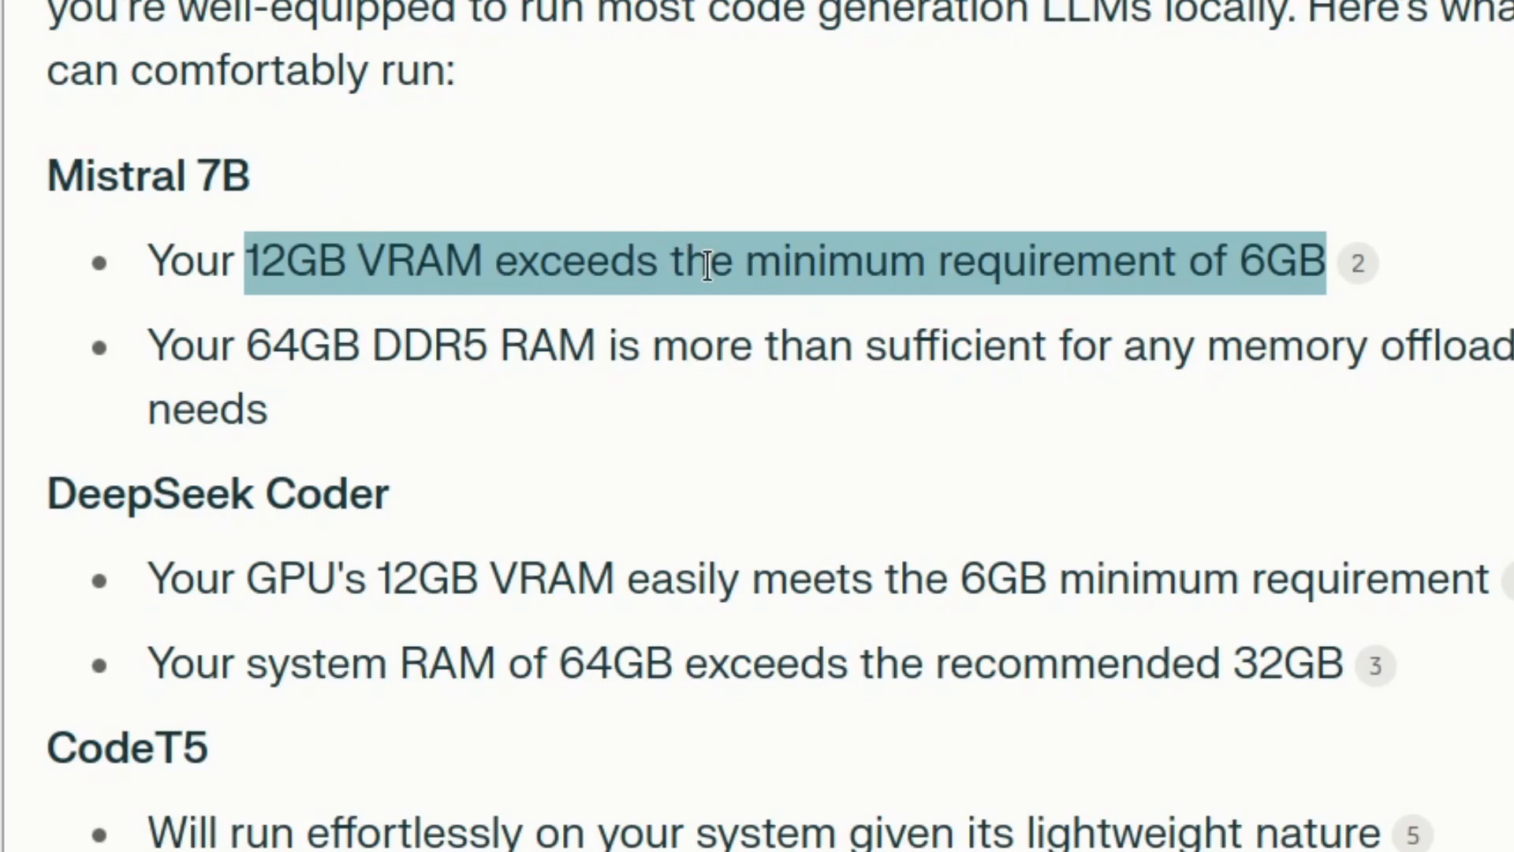